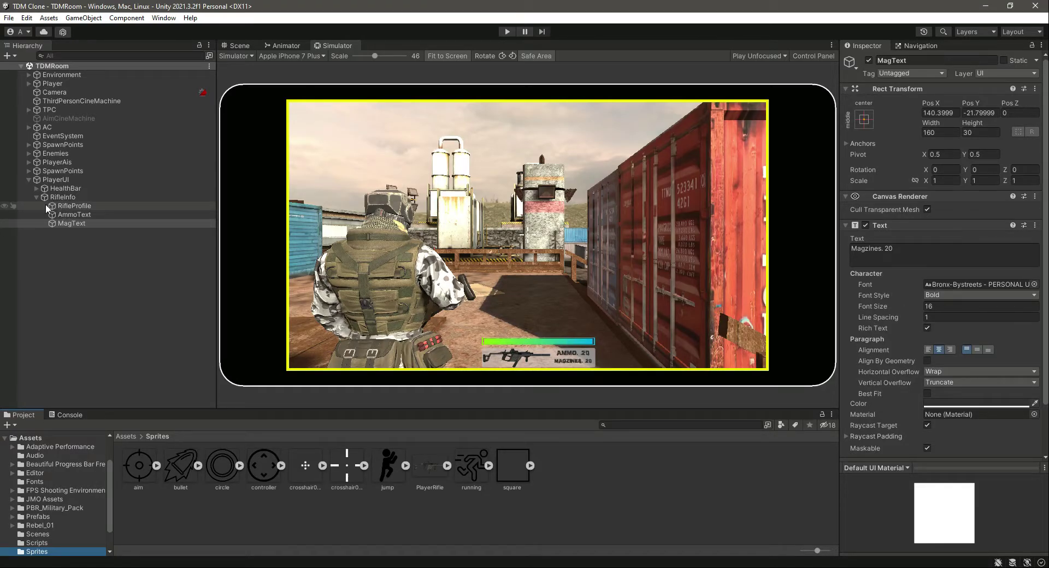
Create a new C# script named AmmoCount in the Assets/Scripts folder
click(37, 198)
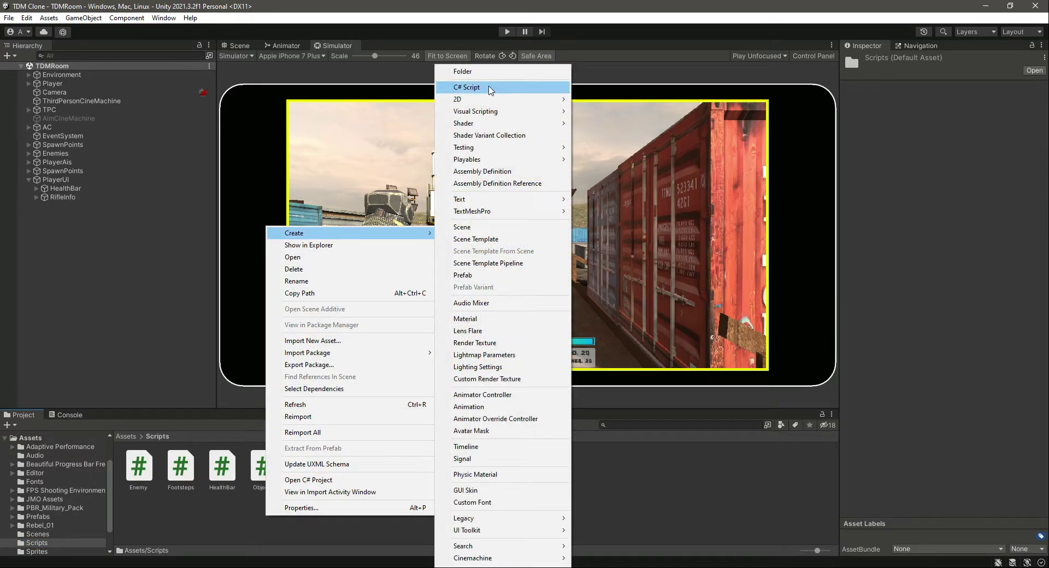
click(465, 87)
text(AmmoCount)
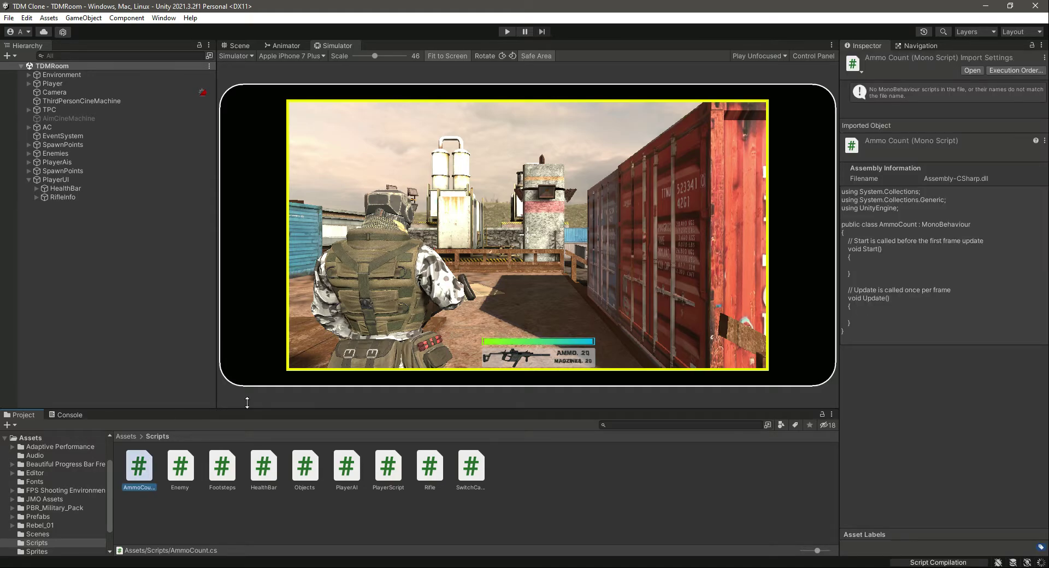
Add AmmoCount as a component on RifleInfo, dismissing the can't-add-script error and retrying
click(62, 198)
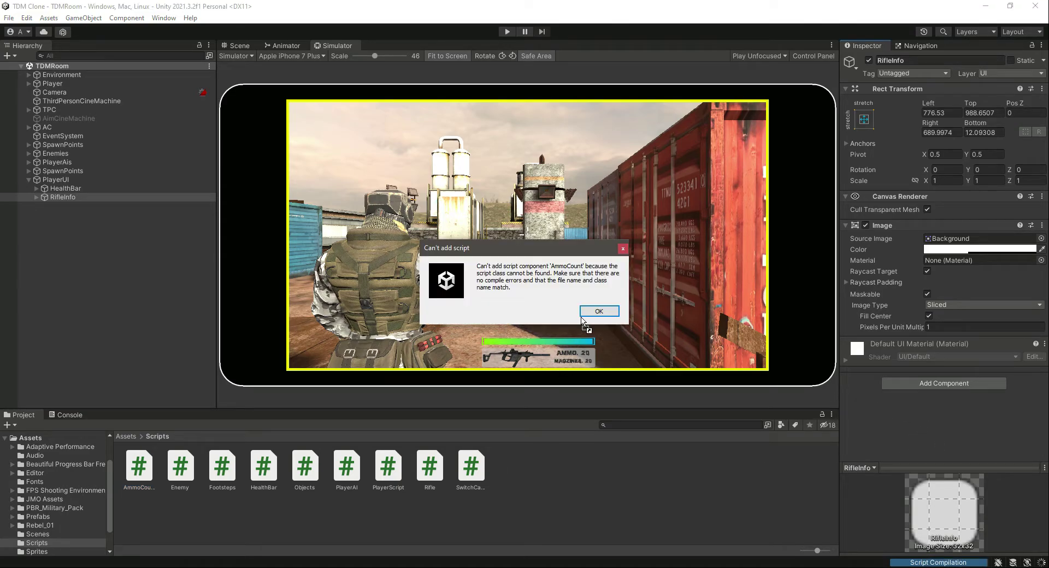
click(599, 311)
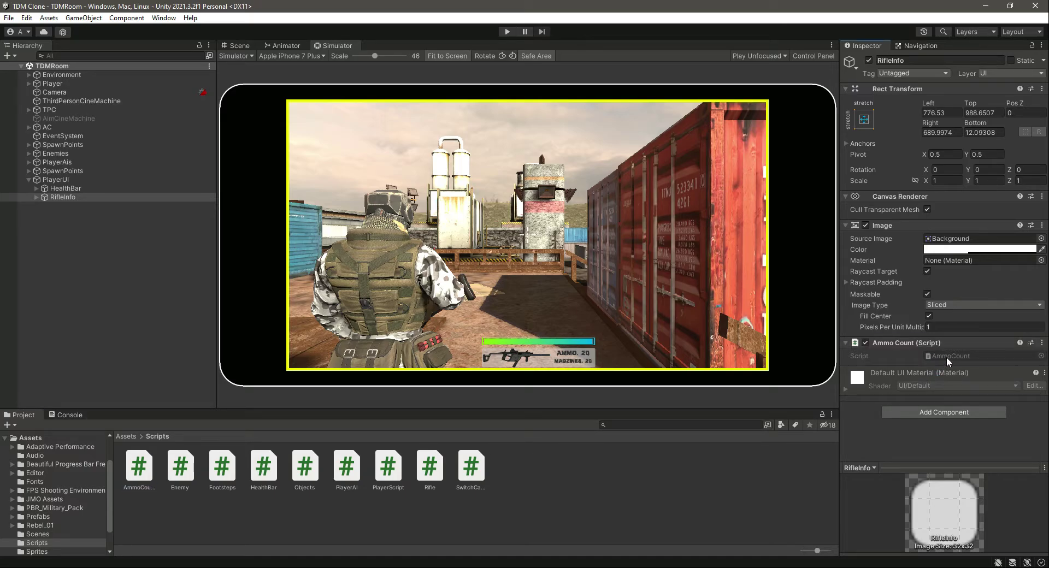
click(139, 466)
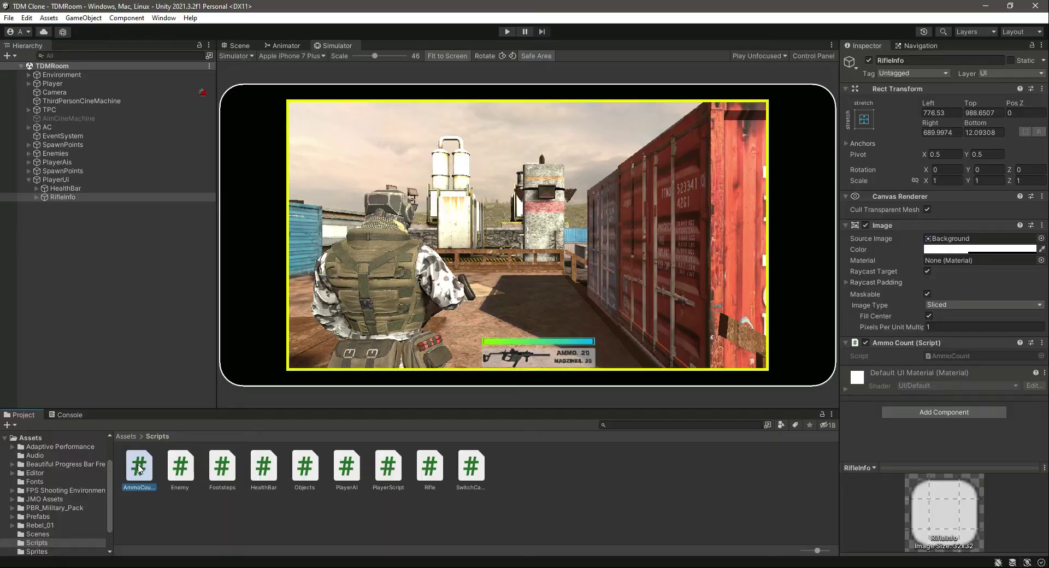
Remove the default Start/Update stubs from AmmoCount and add 'using UnityEngine.UI;'
double_click(139, 467)
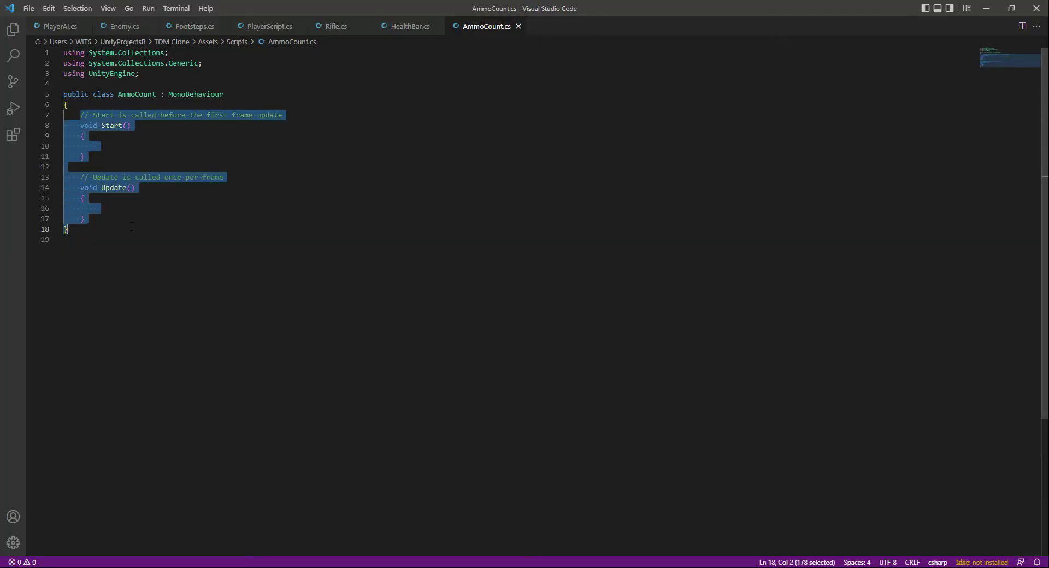
key(Delete)
text(})
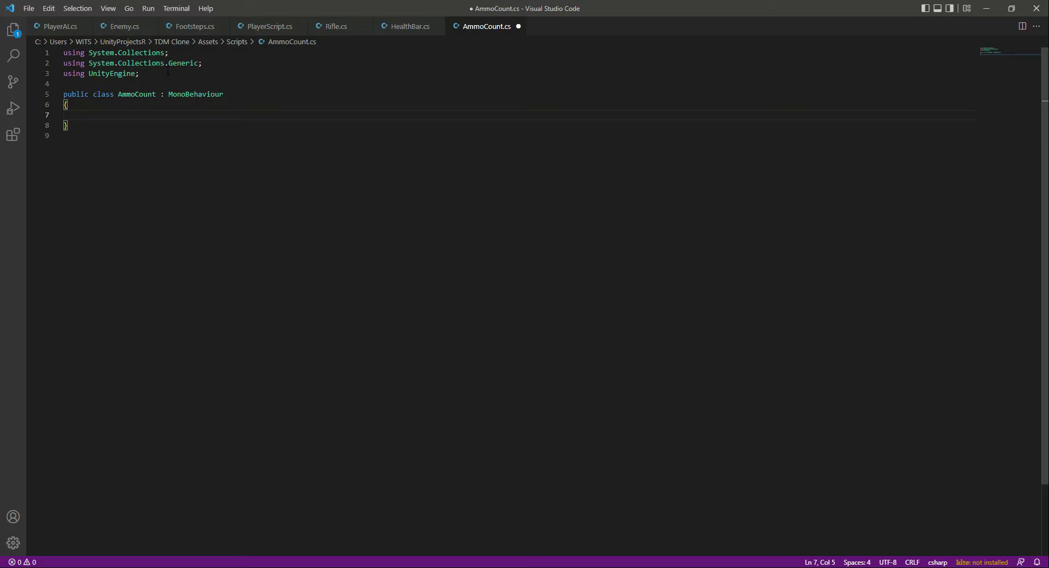
text(using)
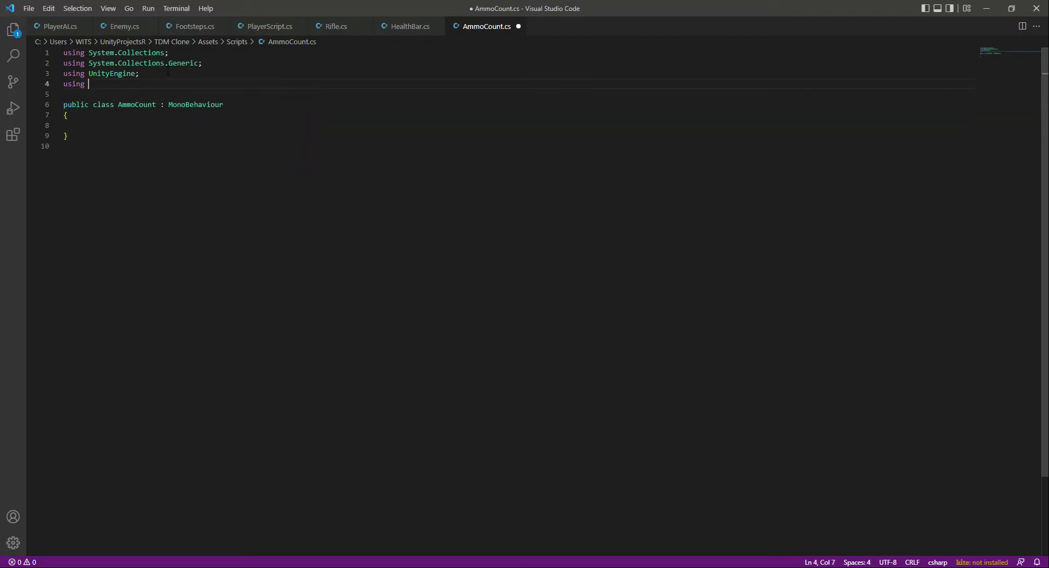
text(UnityEngine.)
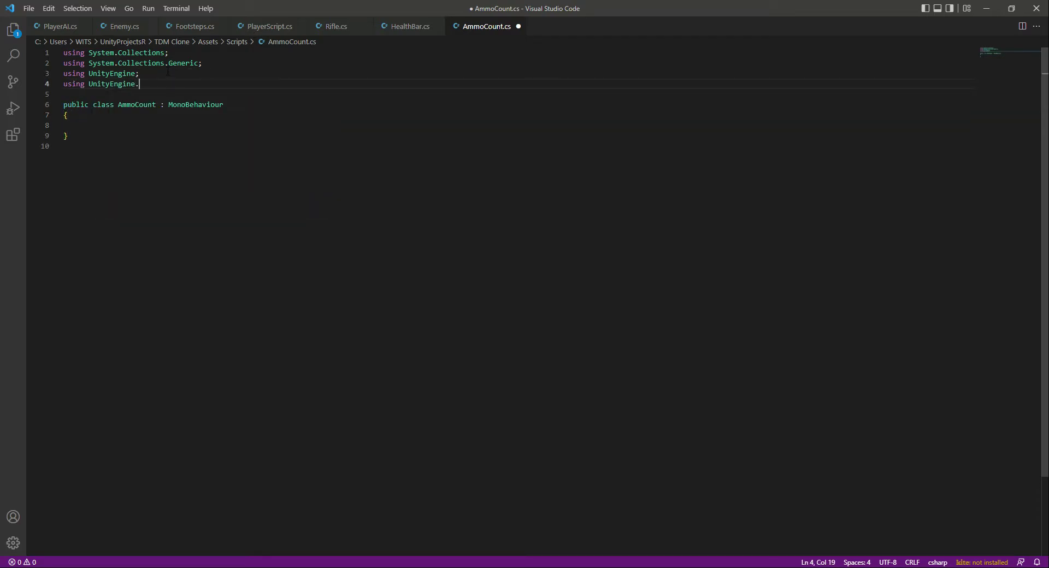
text(Ui;)
click(519, 125)
text(p)
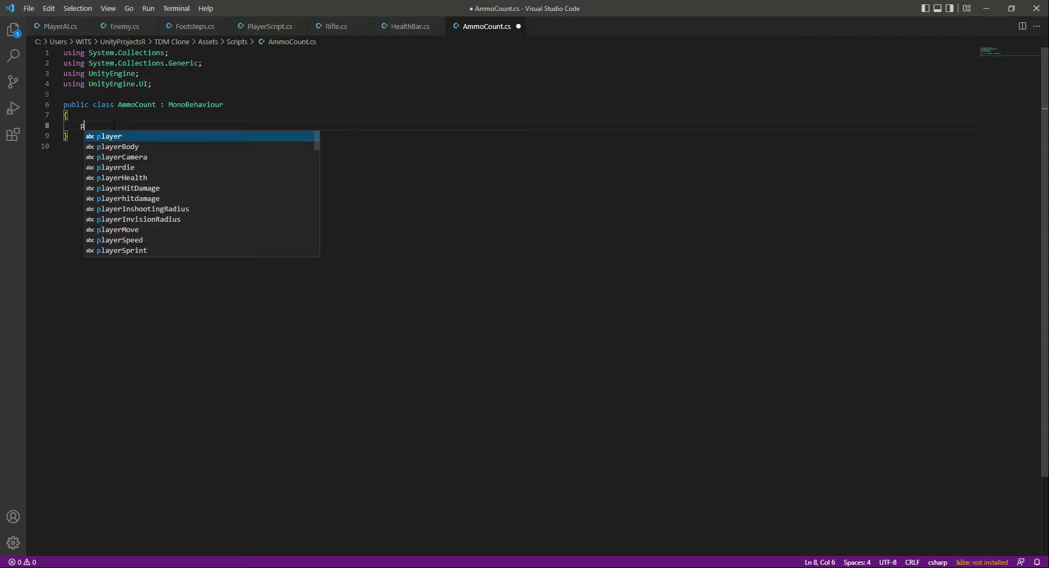
Declare 'public Text ammunitionText;' and 'public Text magText;' in the AmmoCount class
text(ublic Text)
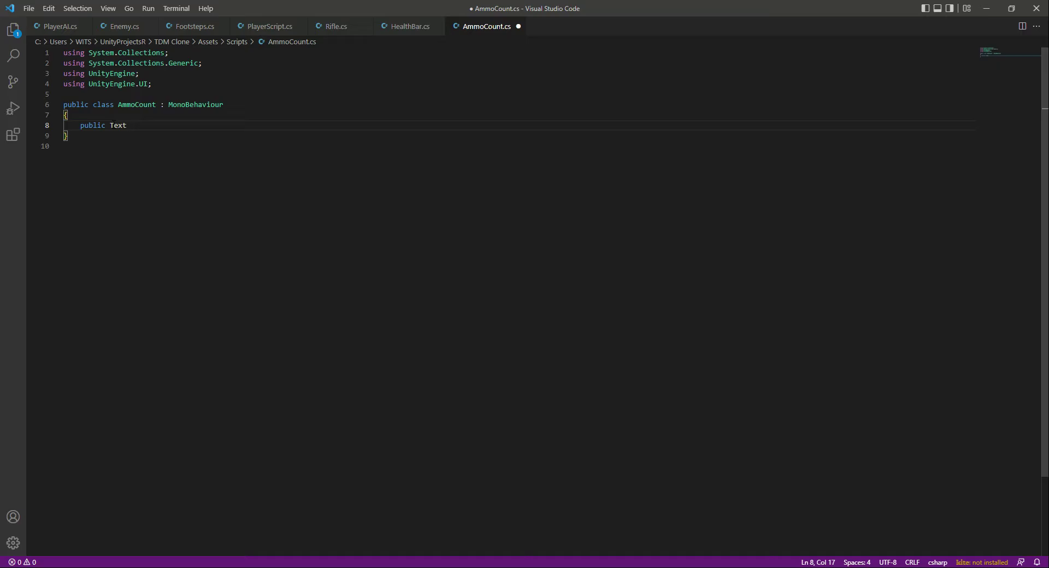
text(ammunitionText;)
text(public Text)
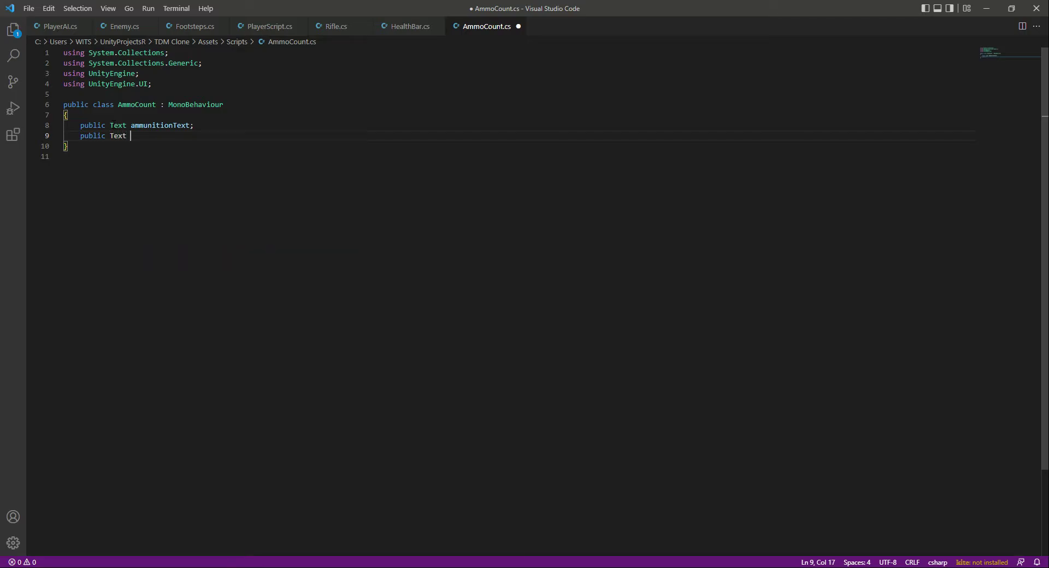
text(magText)
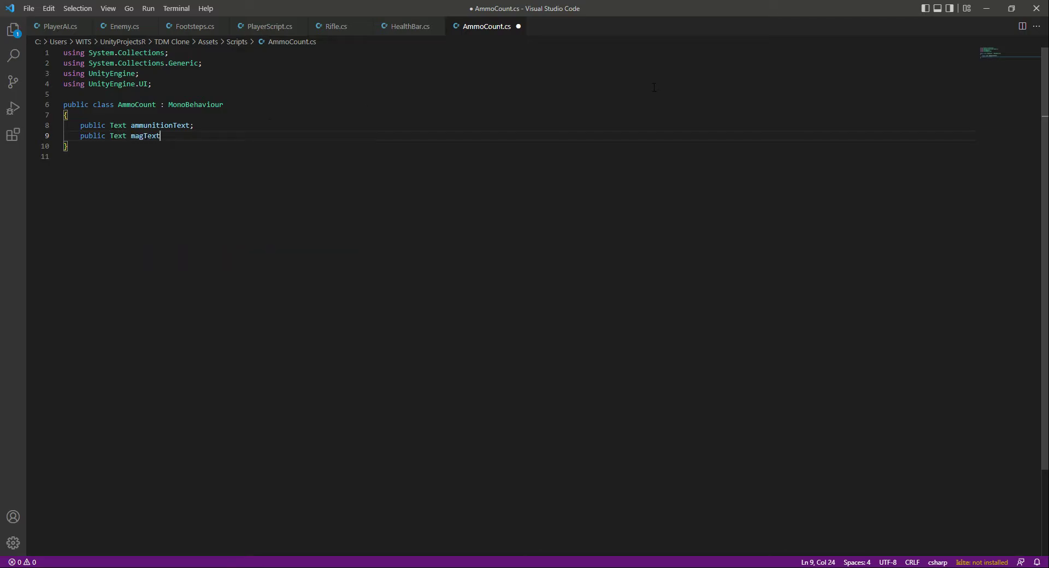
text(;)
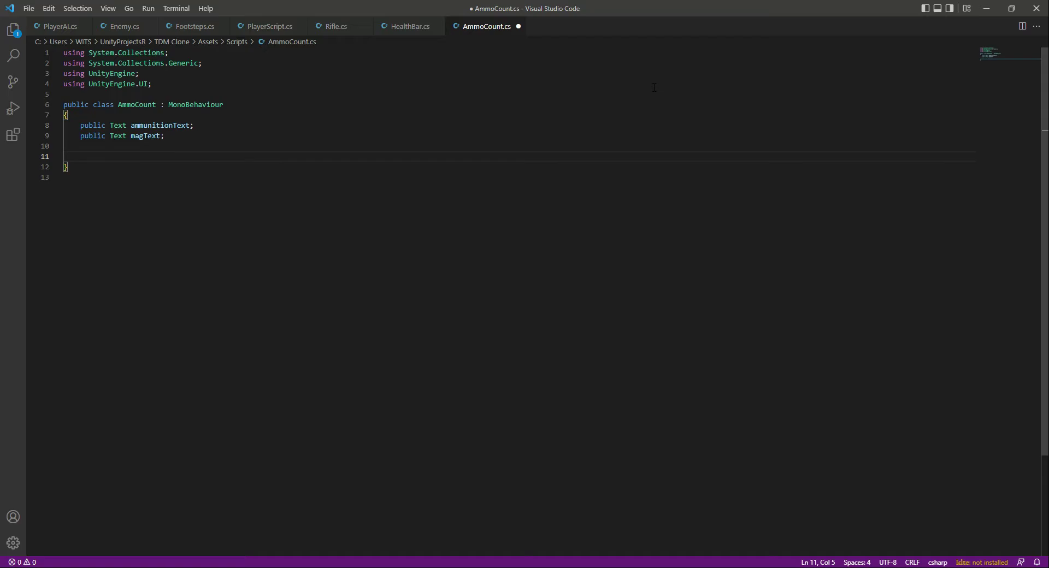
Begin a 'public static' declaration below the fields, retyping the misspelled 'public'
text(oublic)
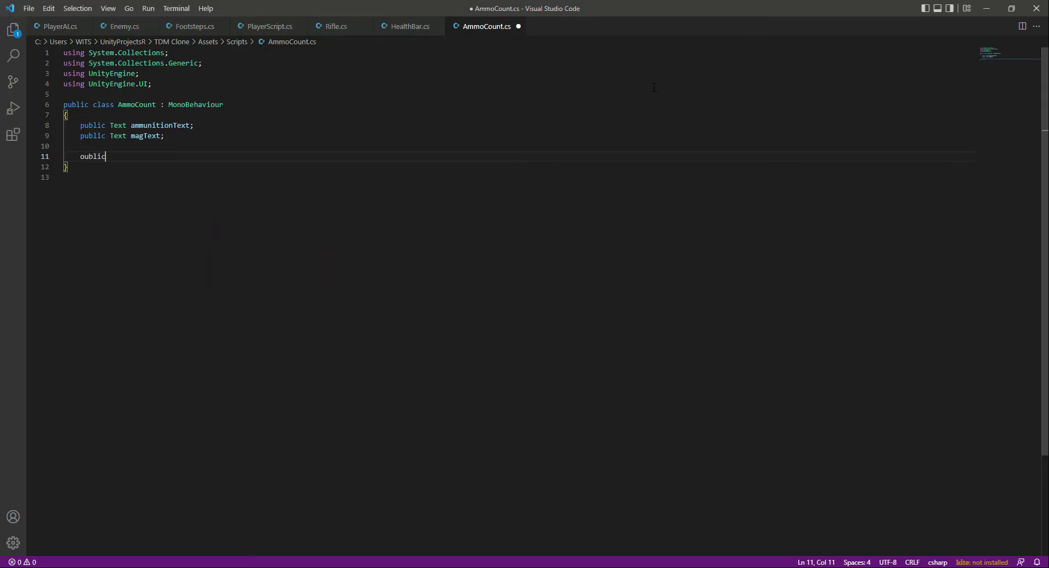
key(Home)
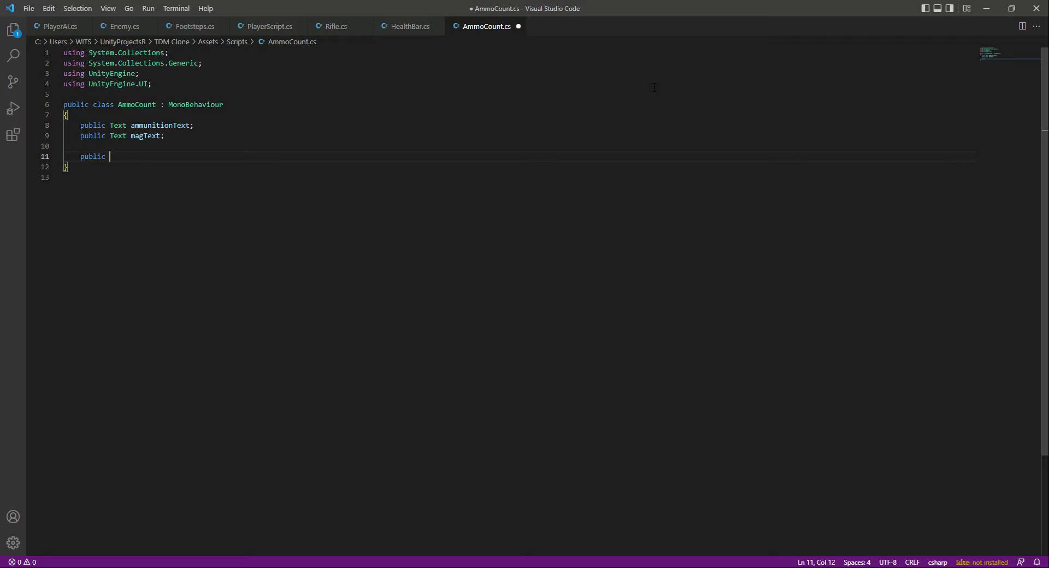
text(static)
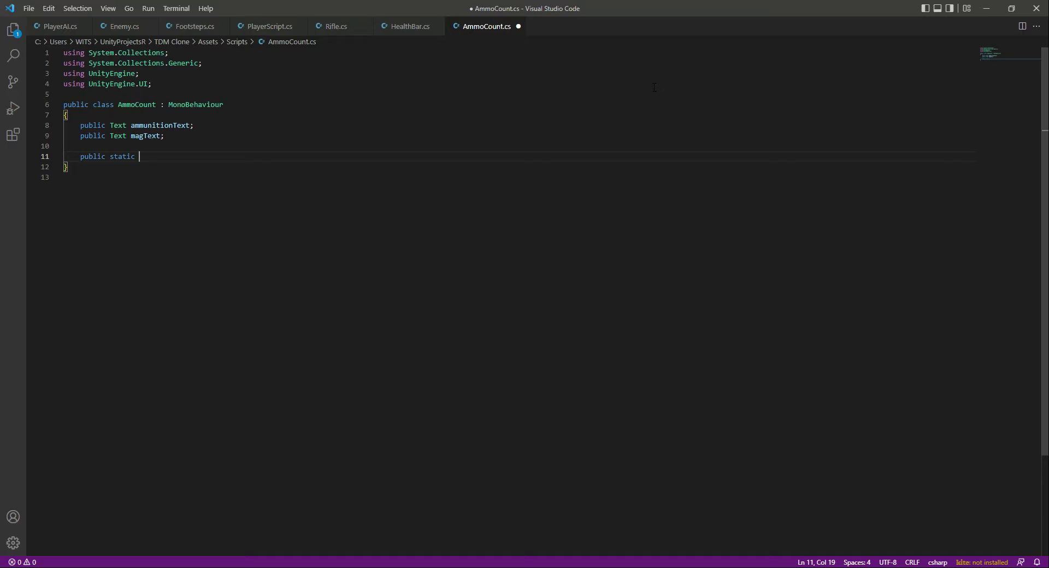
Finish the line 'public static AmmoCount occurrence;' after glancing at Rifle.cs
click(334, 26)
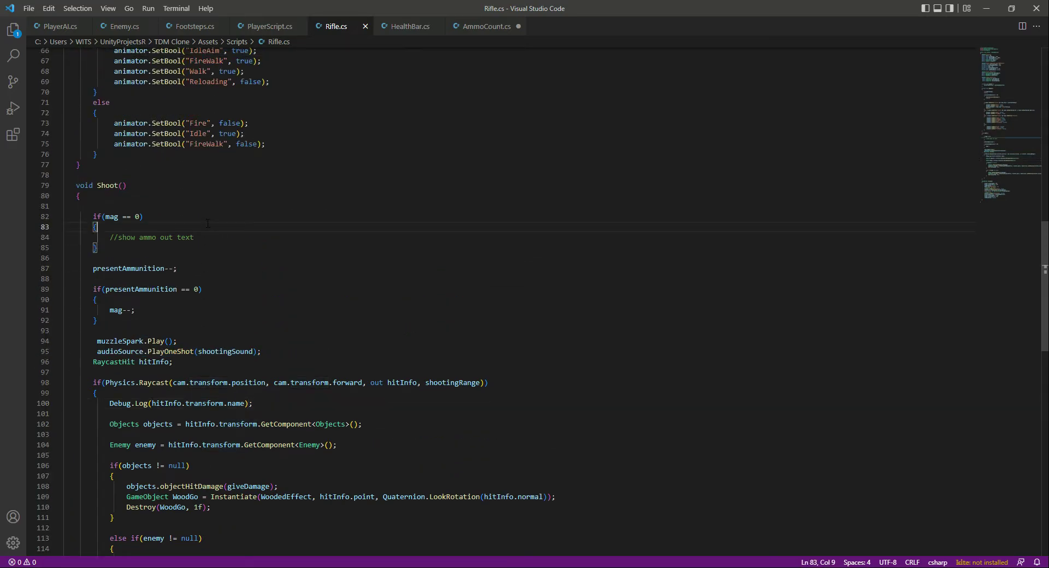
click(486, 26)
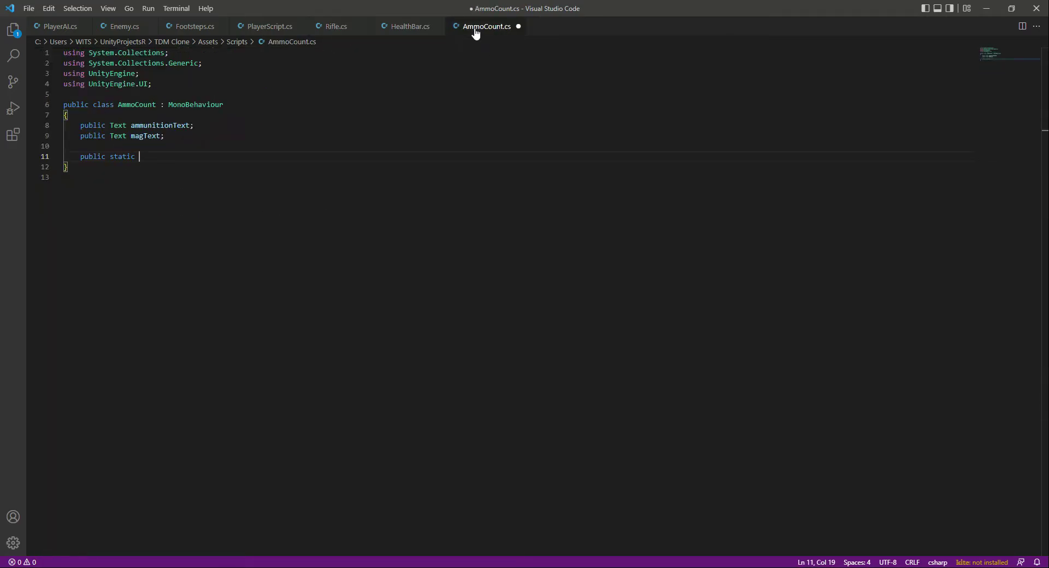
text(AmmoCount)
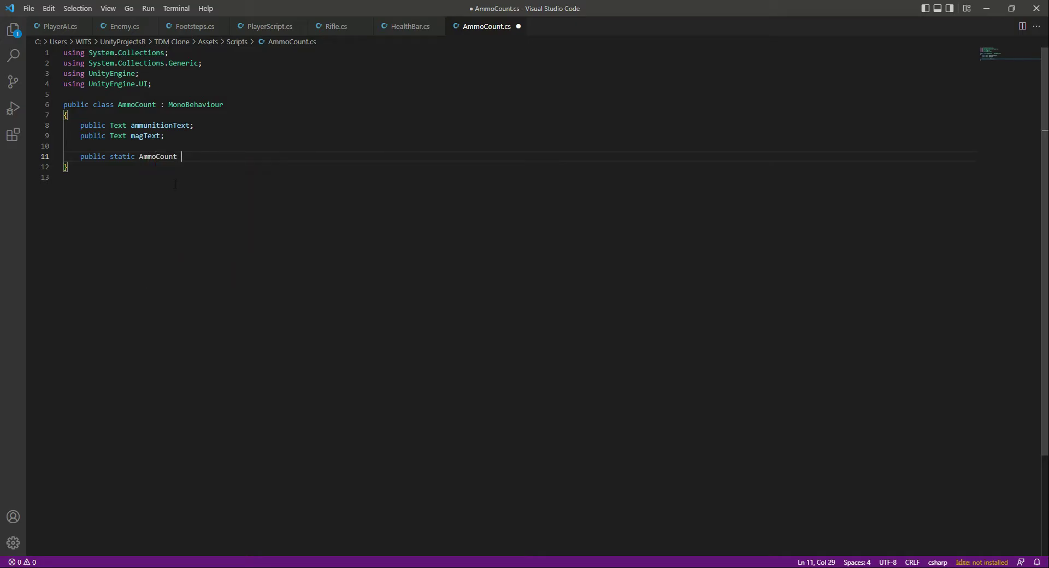
text(occu)
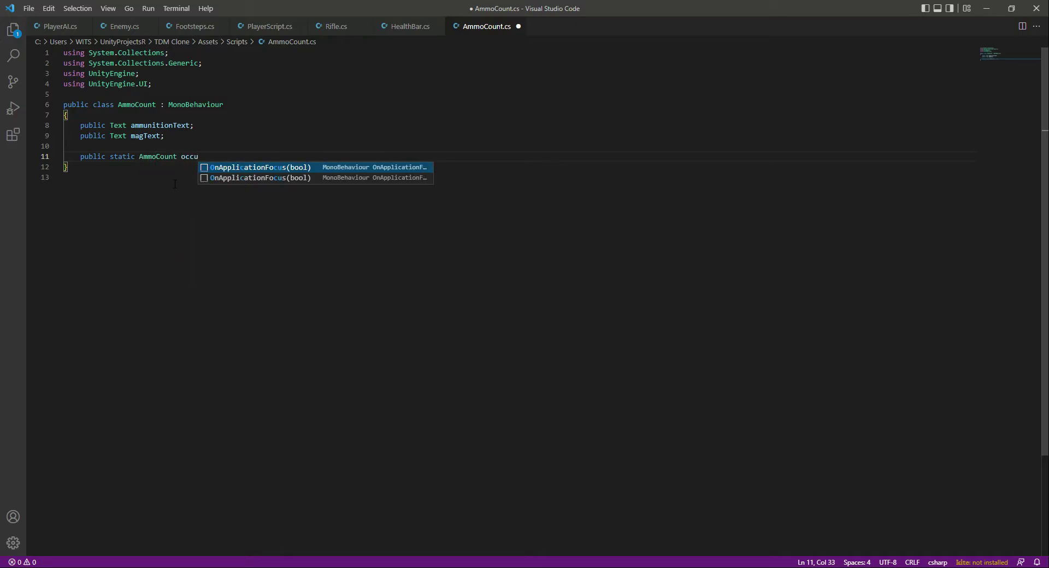
text(rrence)
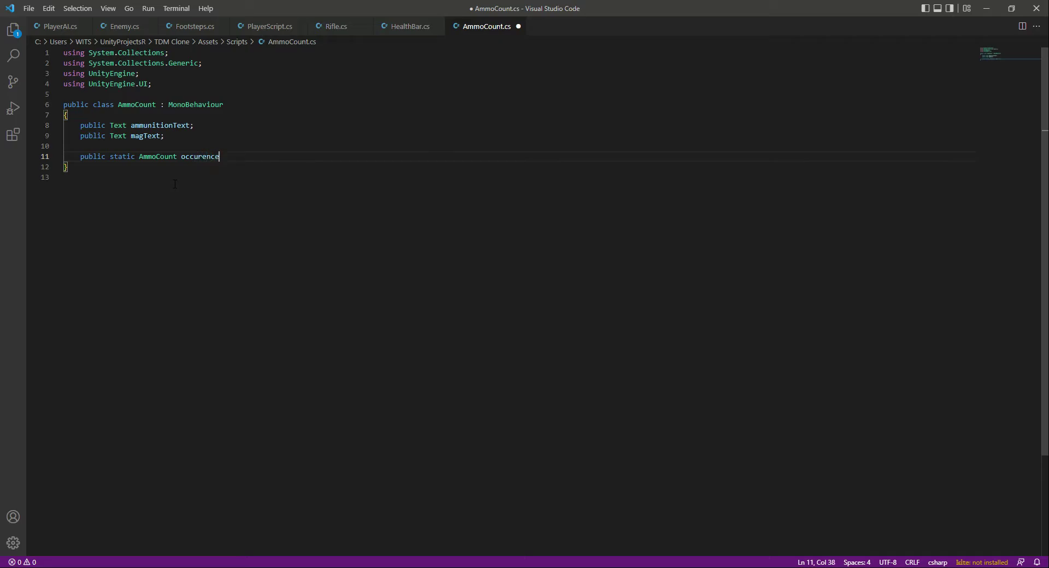
text(r)
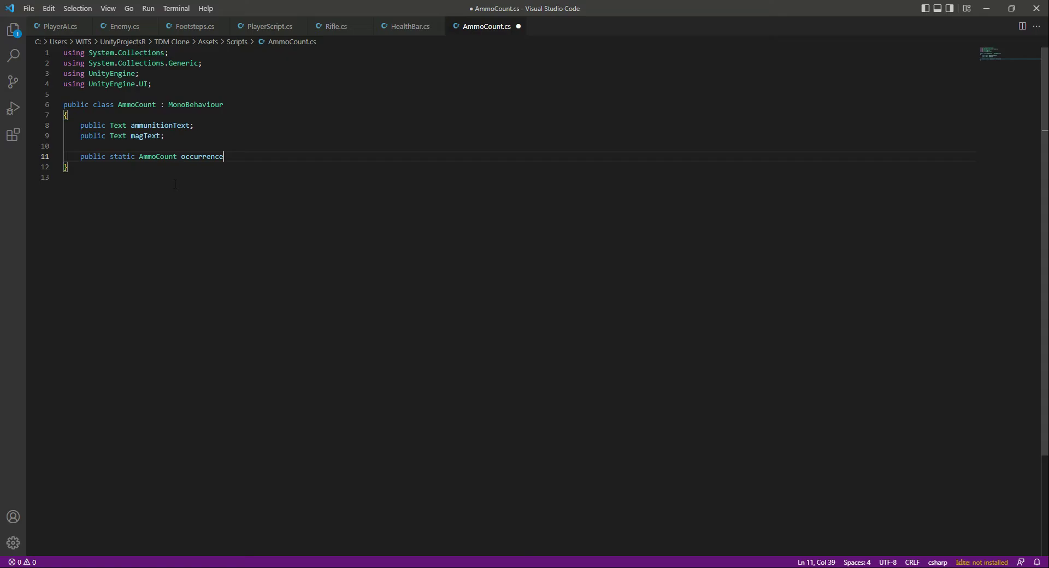
text(;)
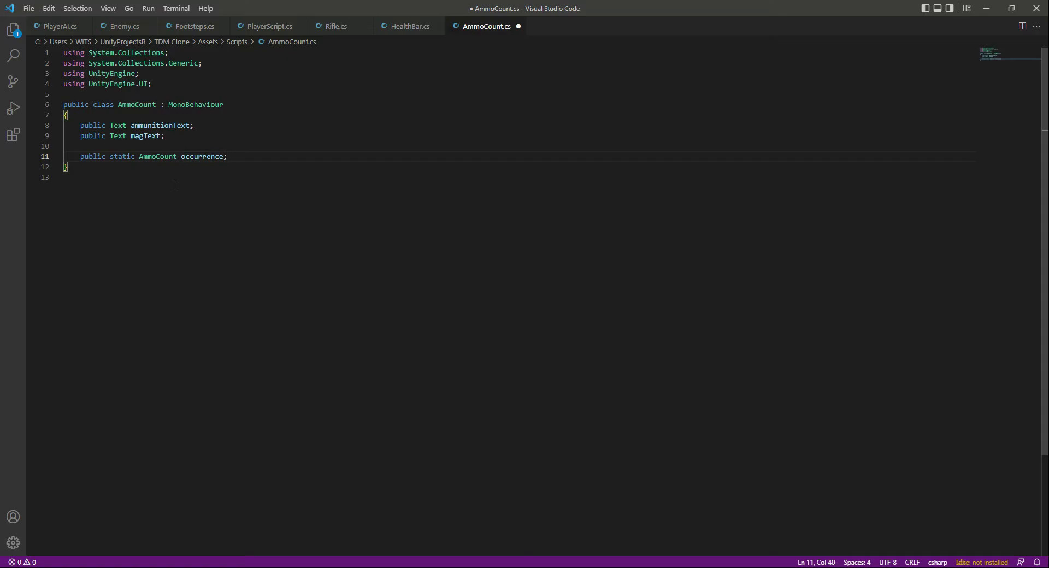
Write a private Awake() method containing 'occurrence = this;' with a new line below it
text(priva)
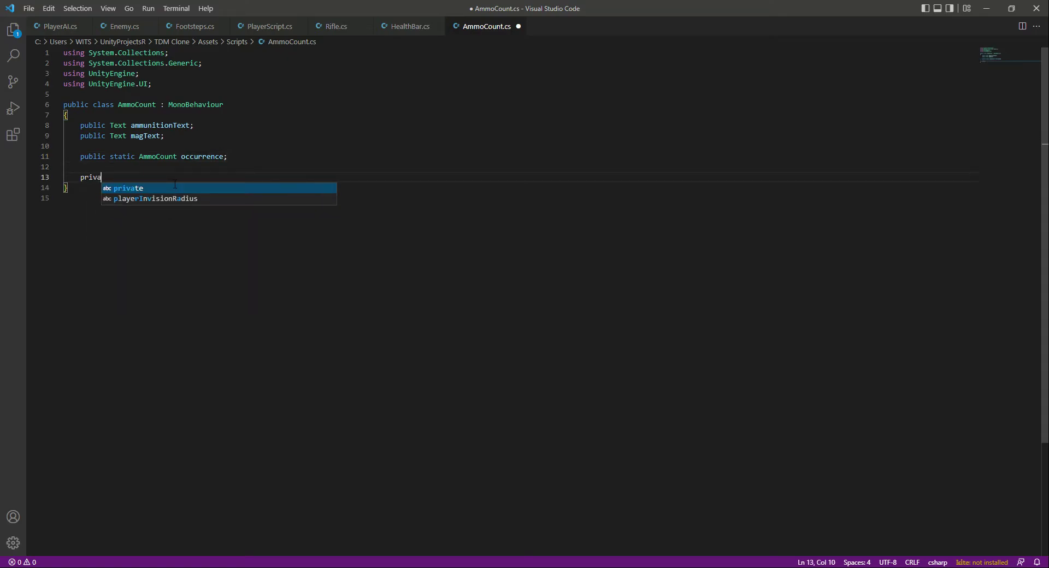
text(Awake() {)
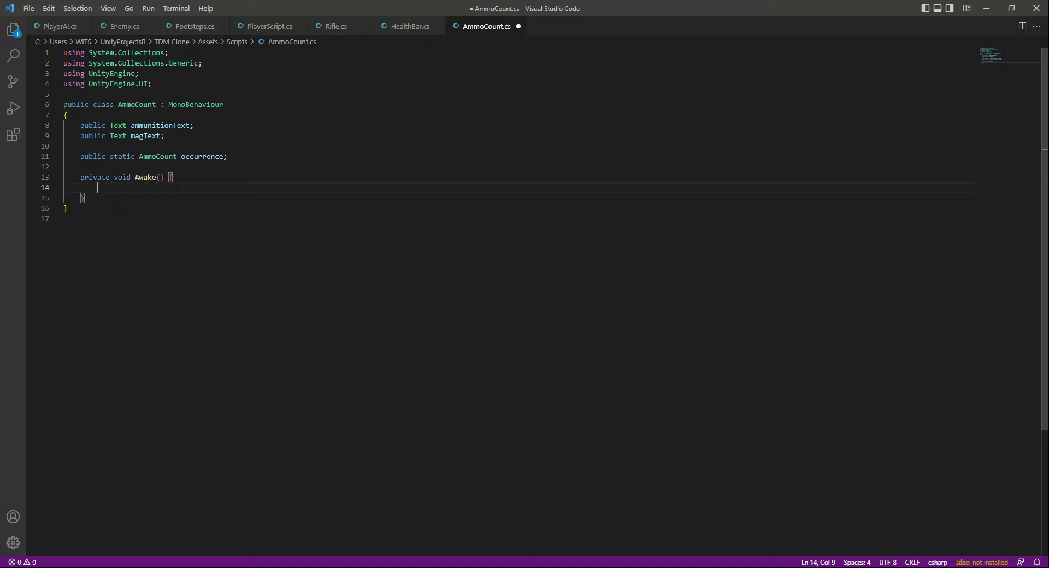
text(occurrence = this;)
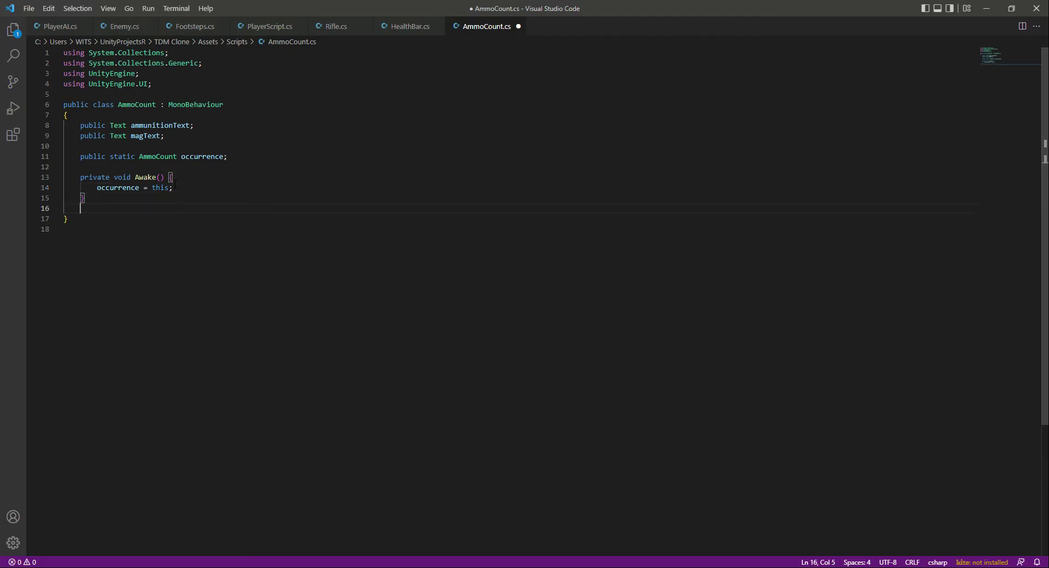
key(Enter)
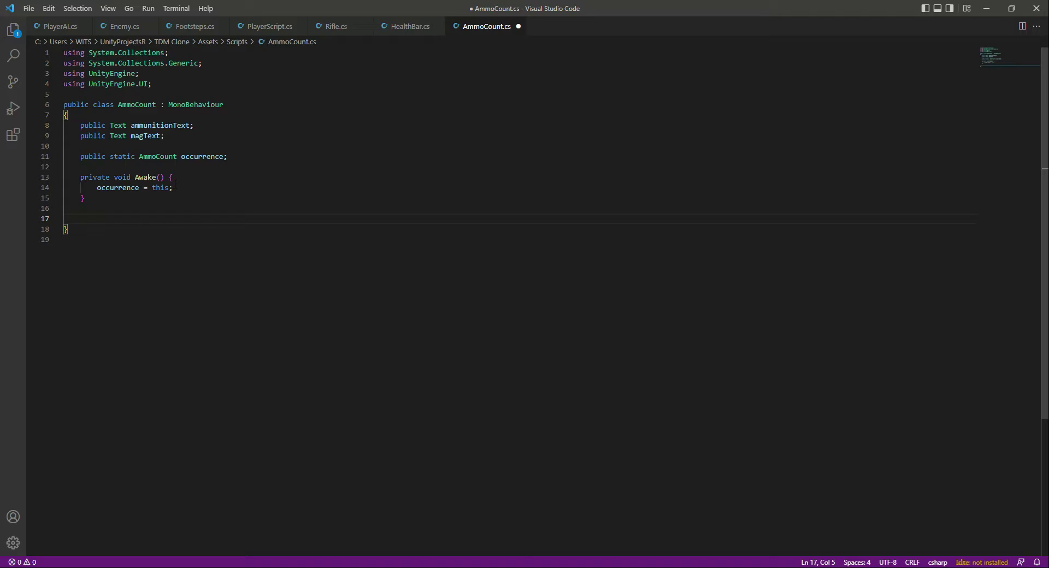
Write the signature 'public void UpdateAmmoText(int presentAmmunition)' and open its body
text(public)
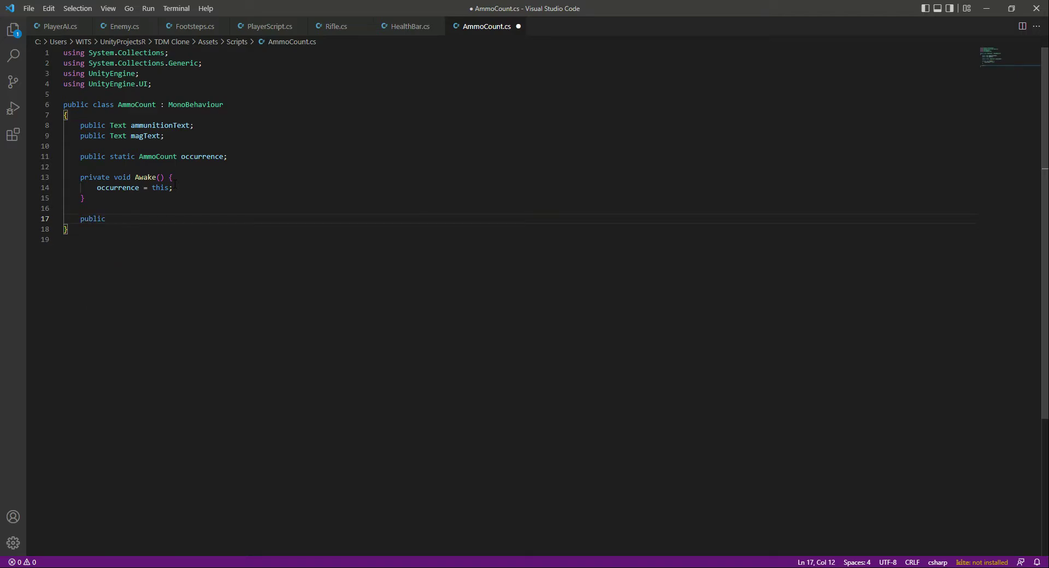
text(void)
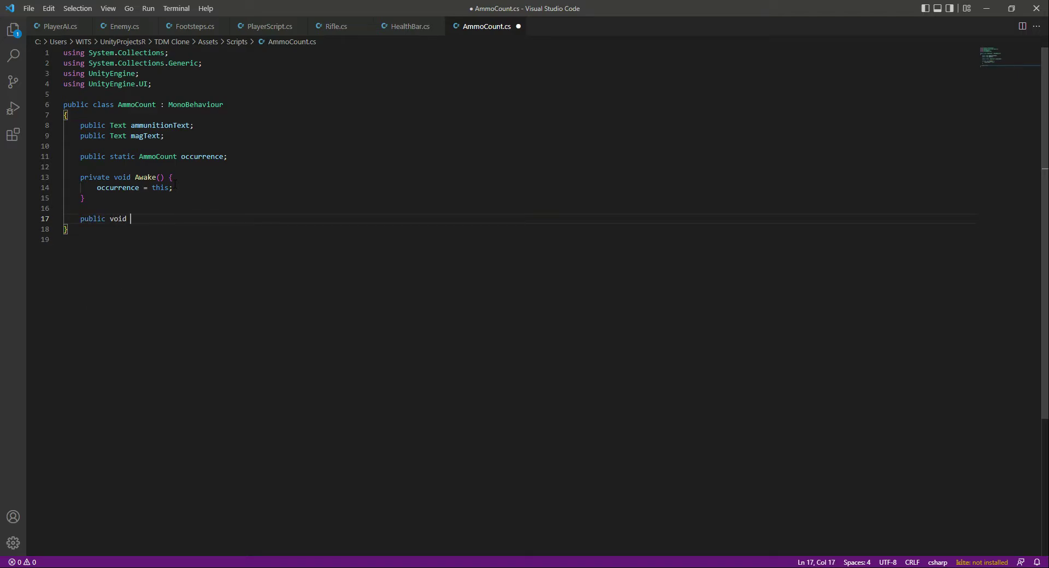
text(UpdateAmmoT)
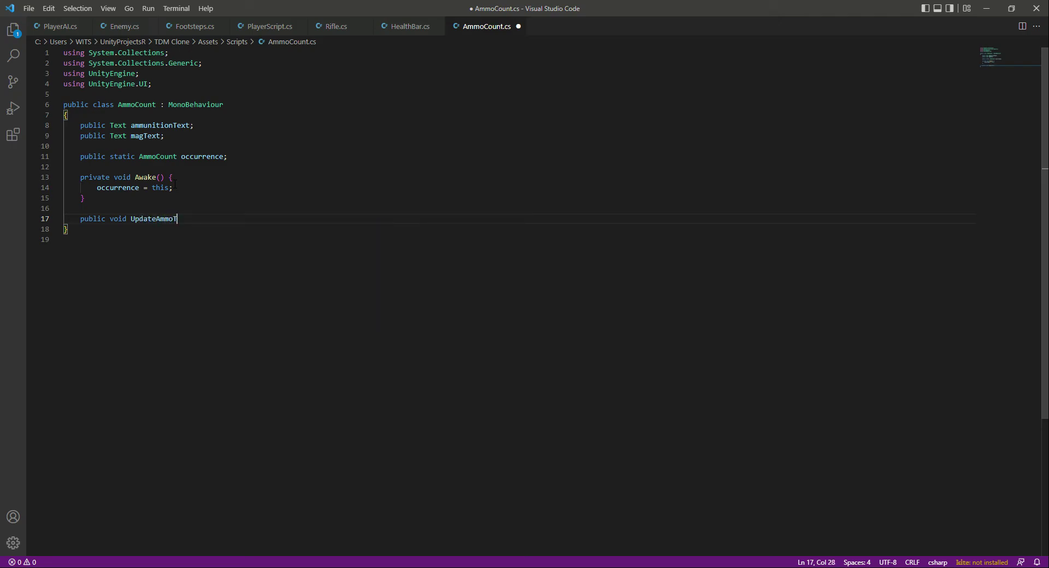
text(ext(int)
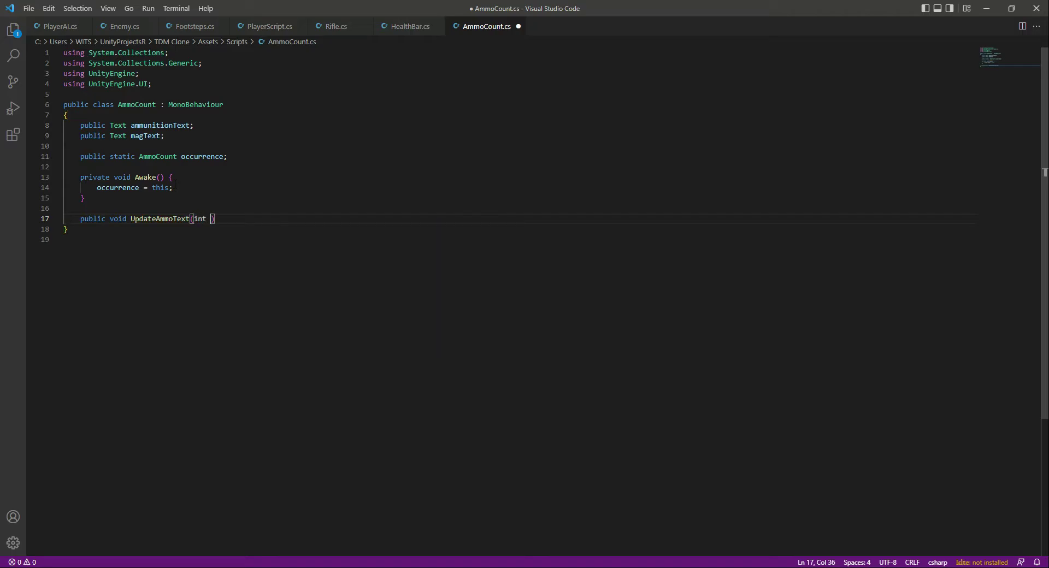
text(prese)
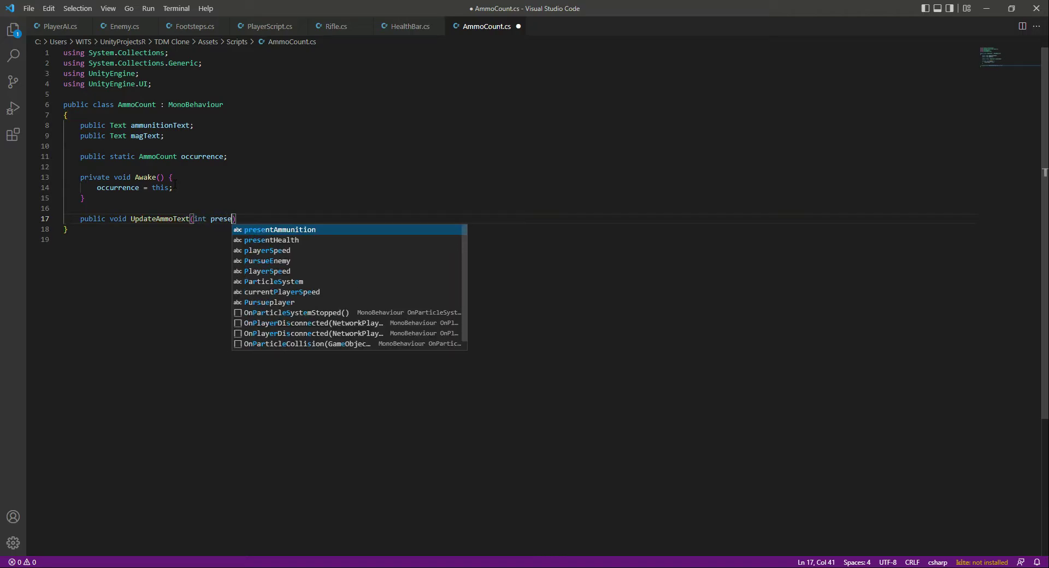
key(Tab)
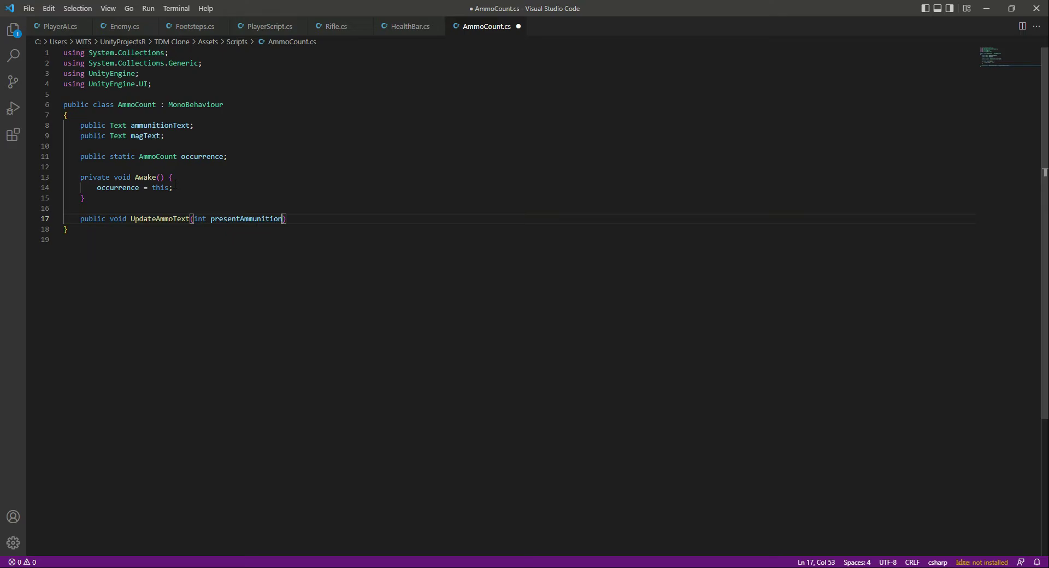
key(Enter)
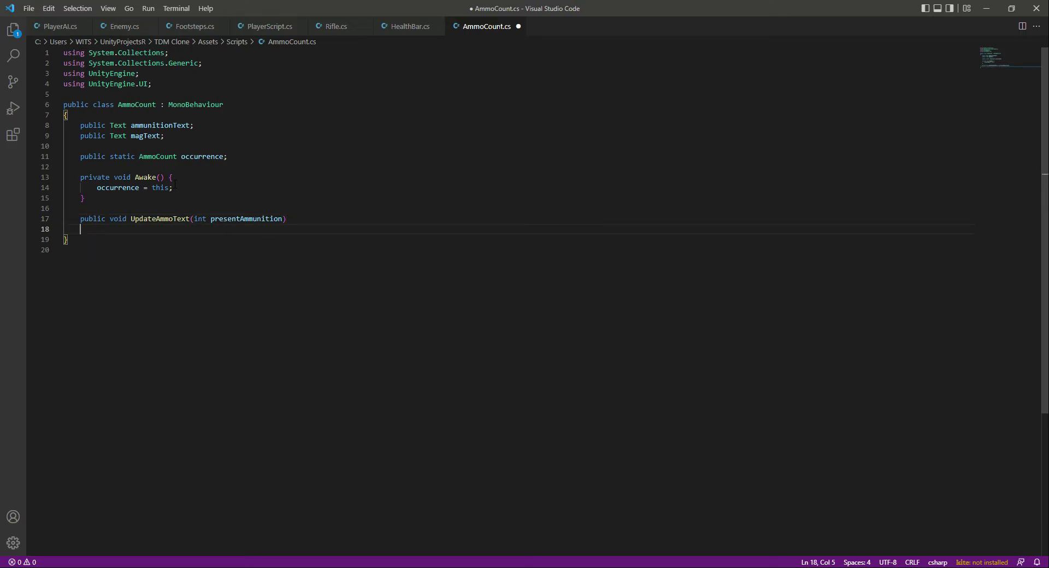
text({)
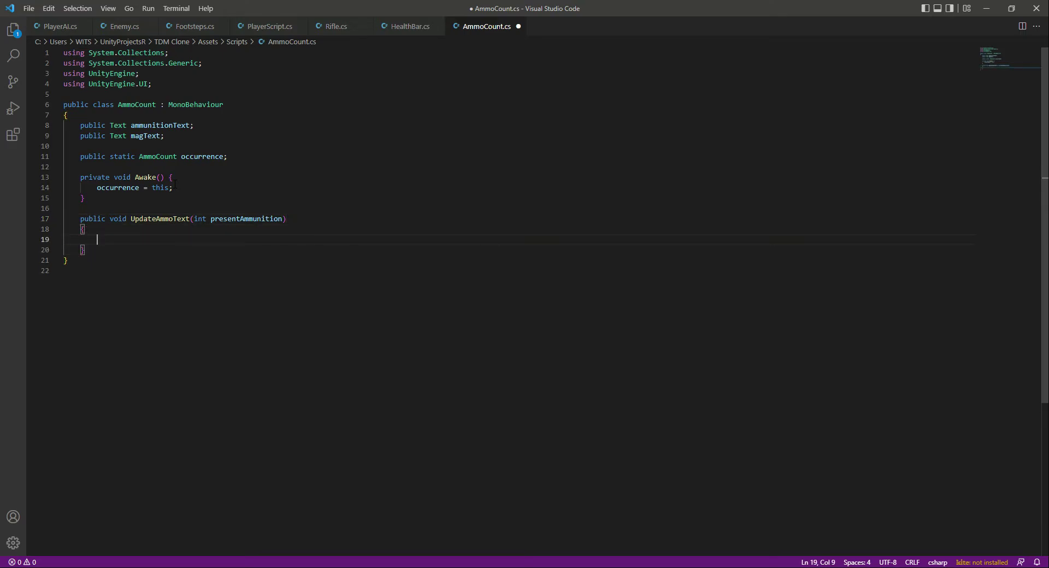
Set ammunitionText.text = "Ammo. " + presentAmmunition; inside the method body
text(ammunitionText)
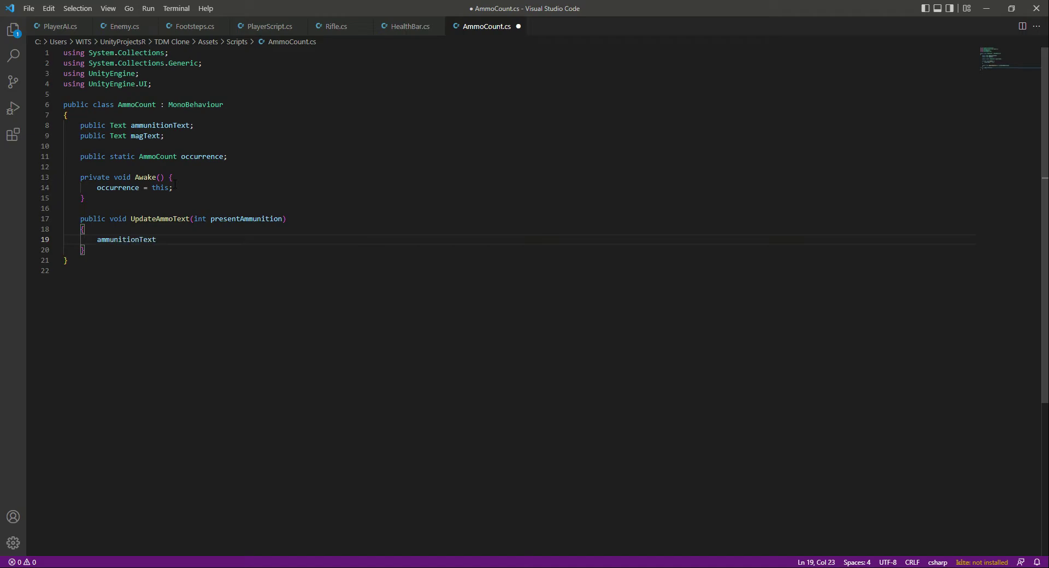
text(.text)
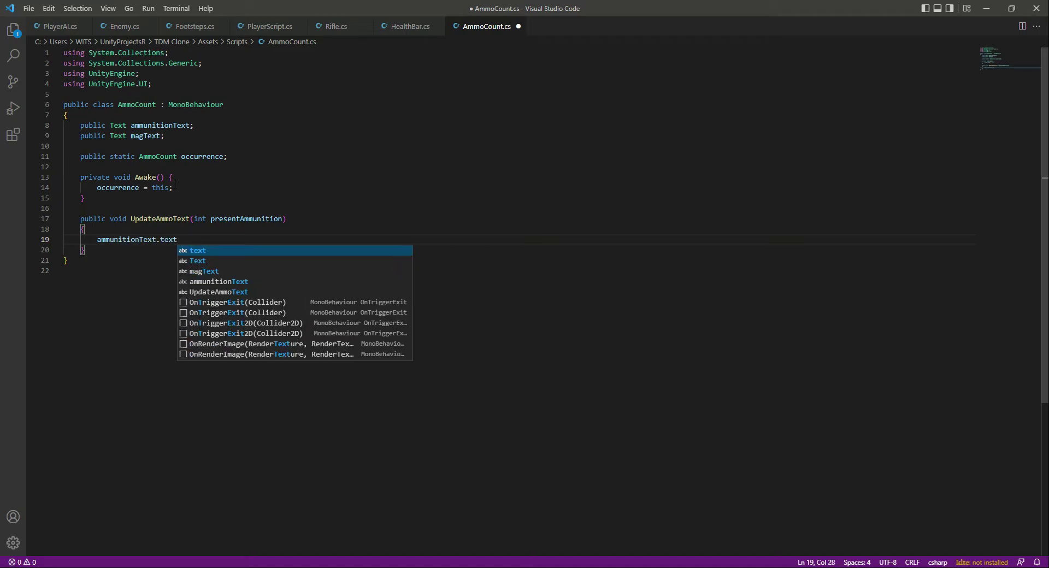
text(= Ammo. ")
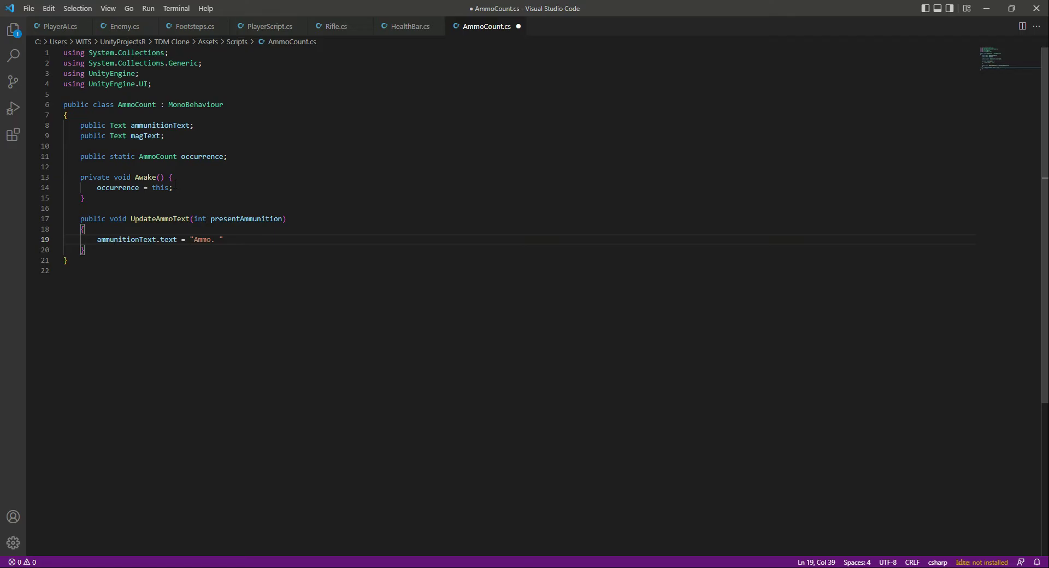
text(+)
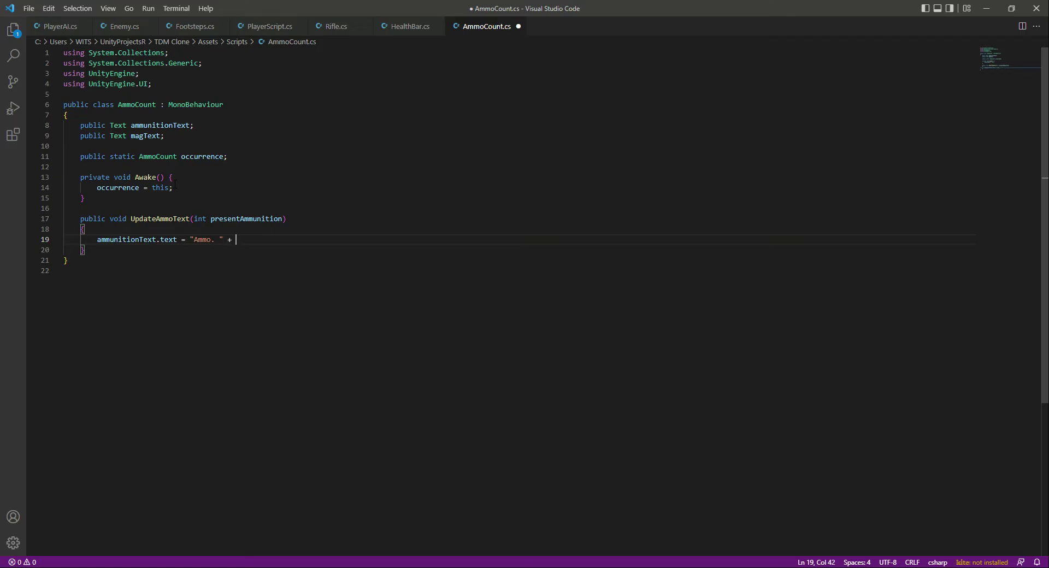
text(presentAmmunition)
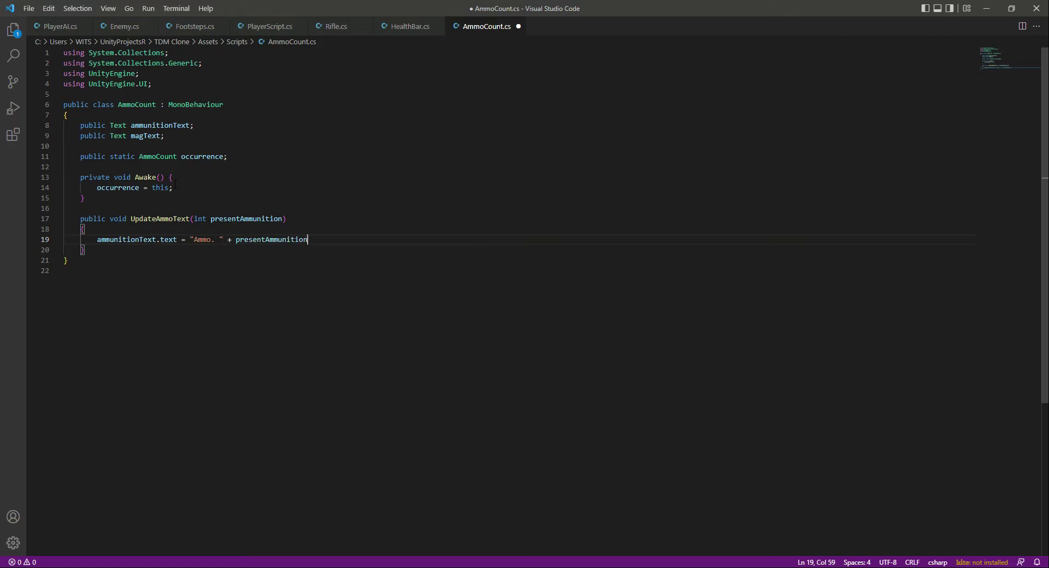
text(;)
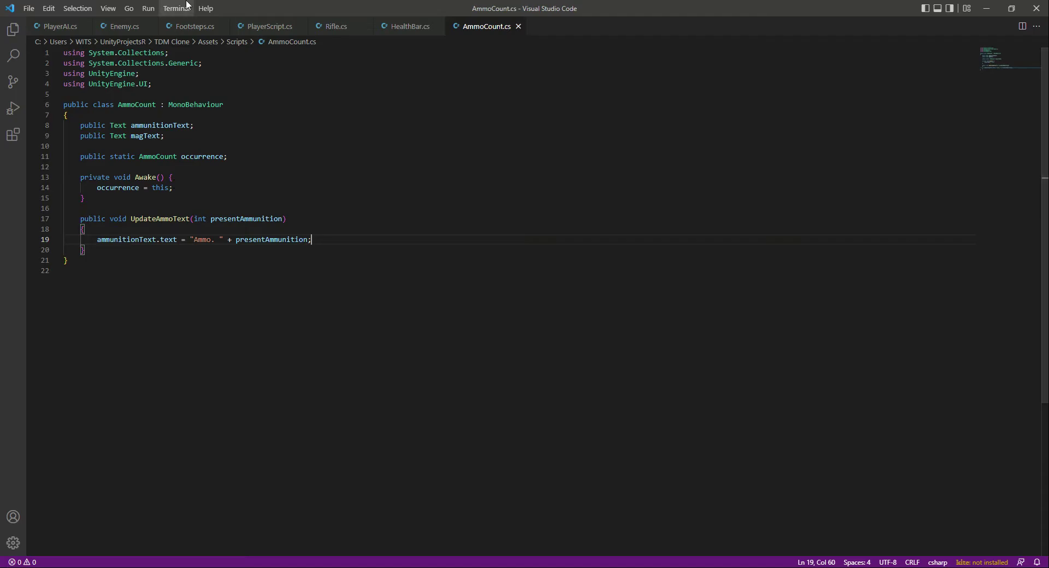
Review maximumAmmunition in Rifle.cs, then add a blank line below UpdateAmmoText in AmmoCount.cs
click(335, 26)
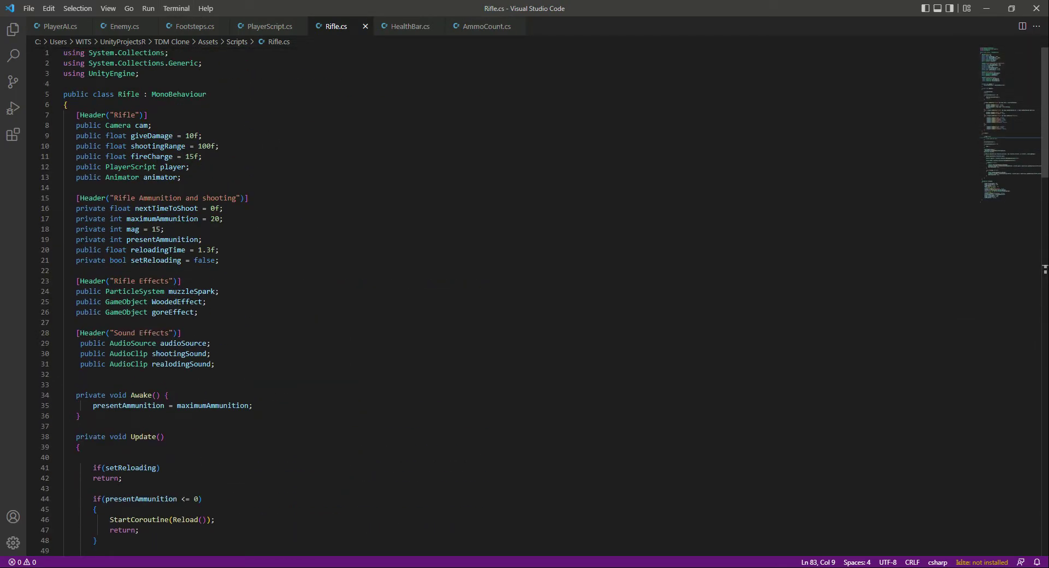
double_click(162, 239)
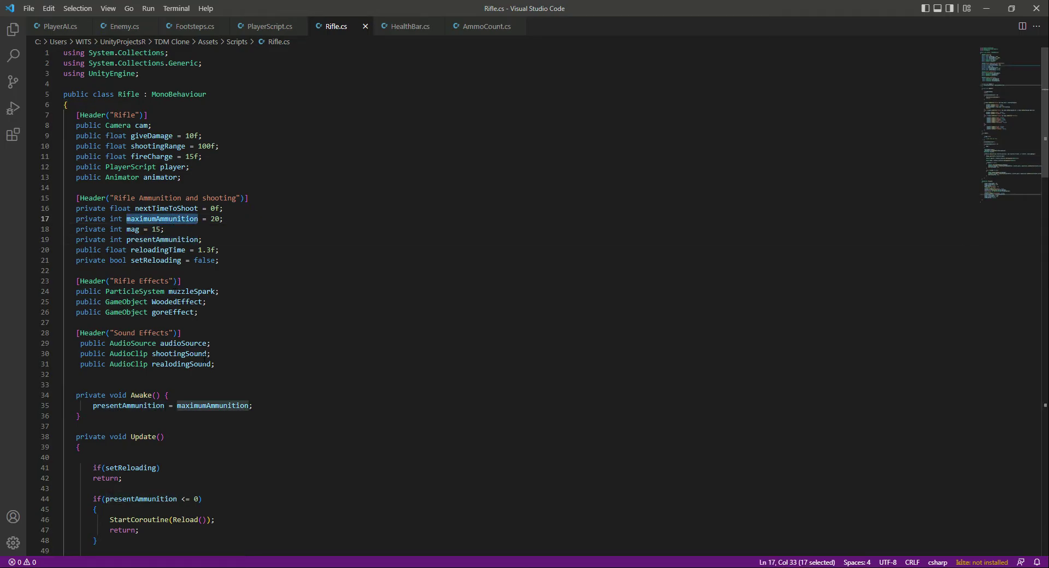
click(225, 219)
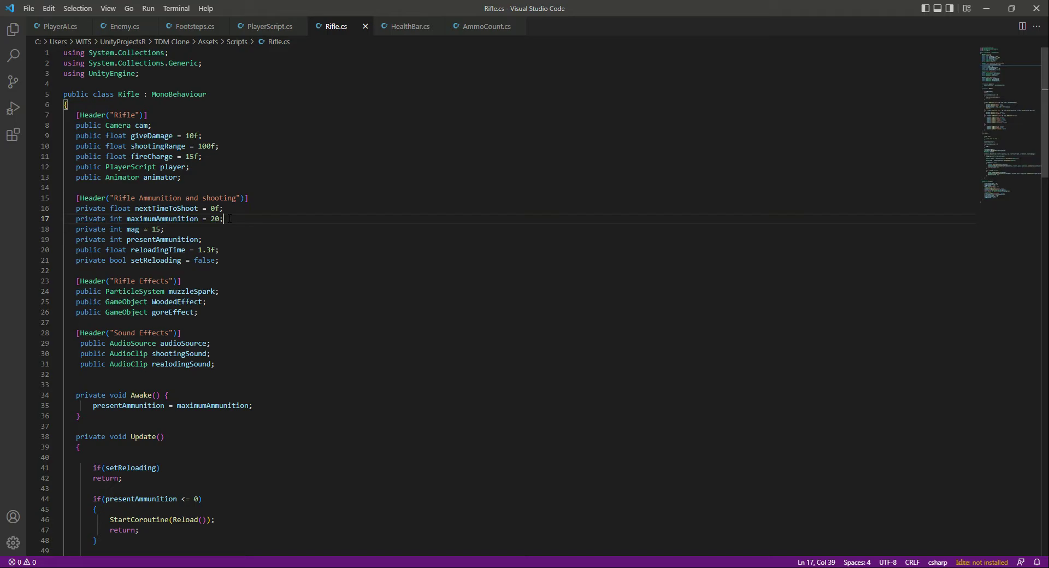
click(488, 27)
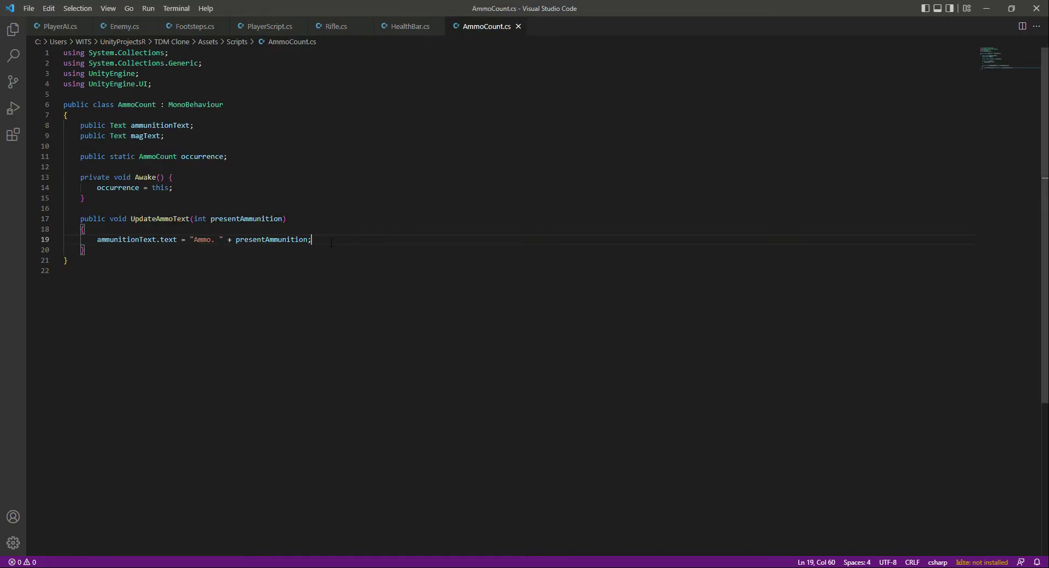
key(Enter)
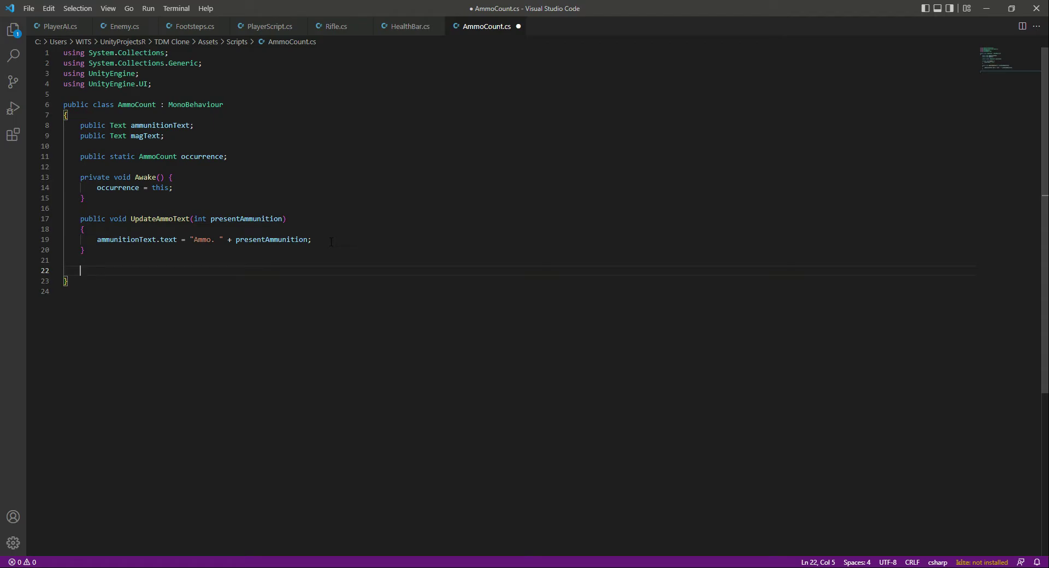
Write the 'public void UpdateMagText' signature and open its body
text(public vo)
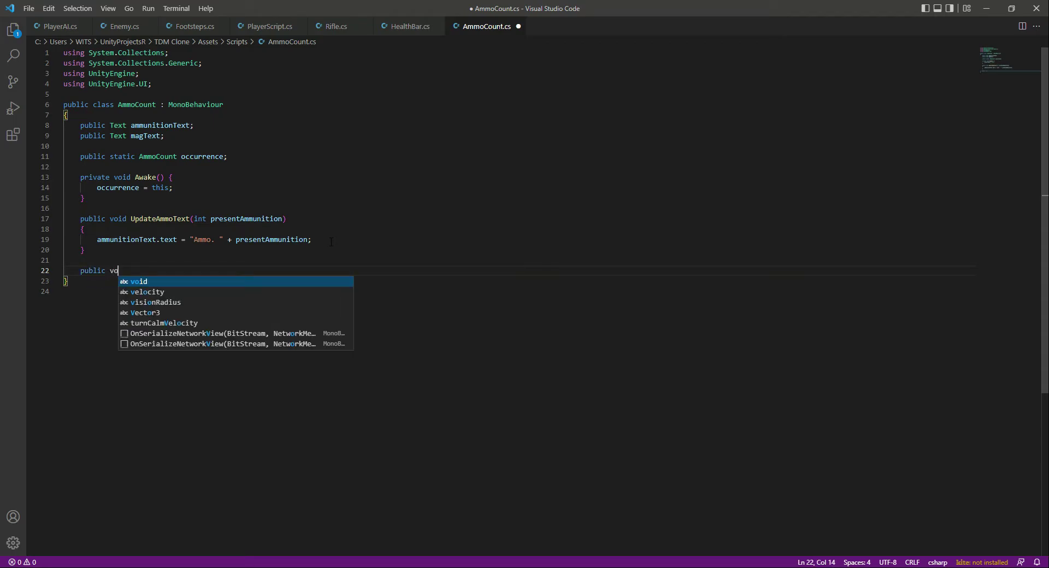
key(Tab)
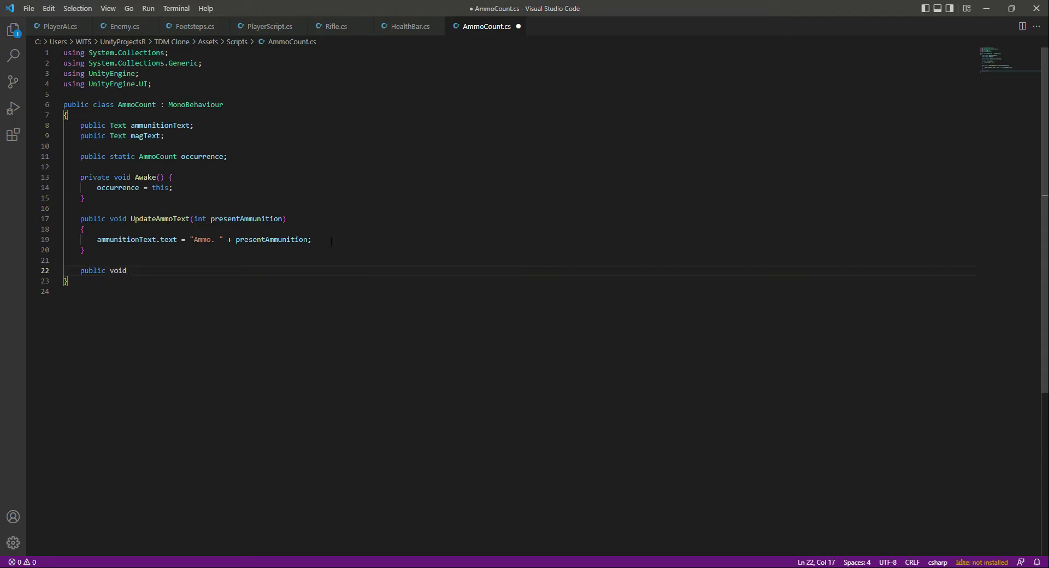
text(UpdateMagT)
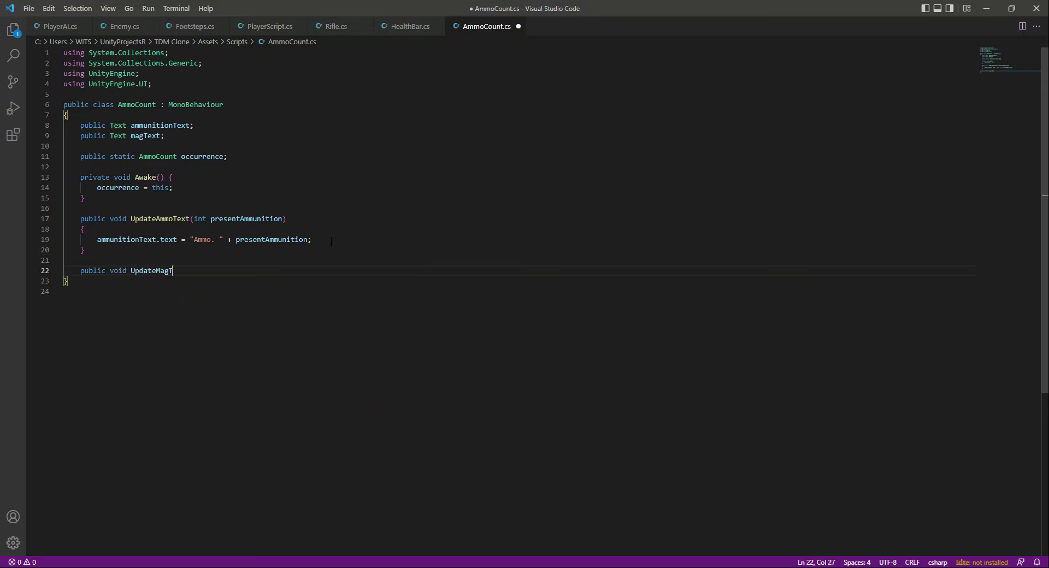
text(ext(int mag){)
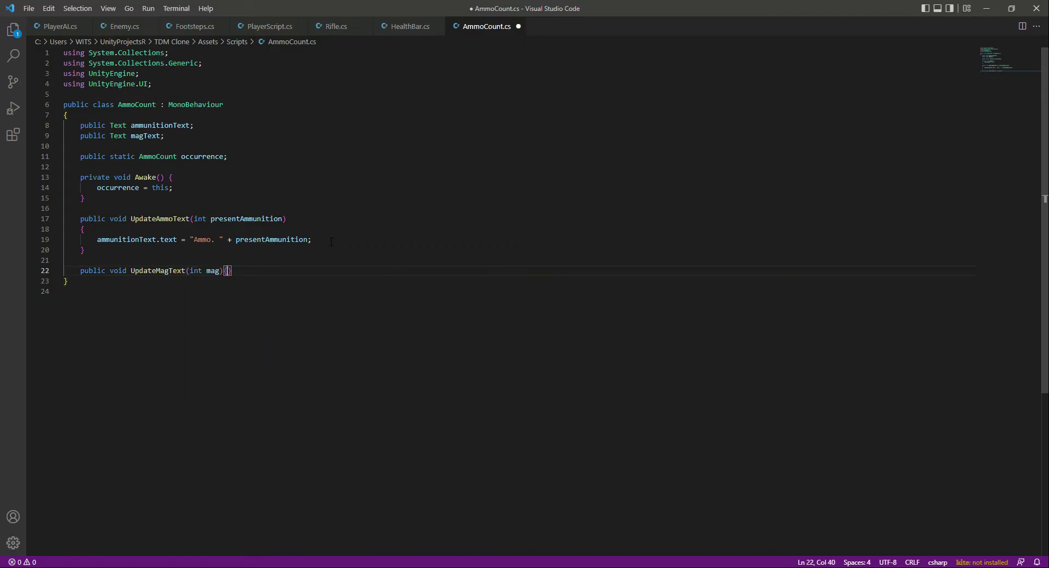
key(Enter)
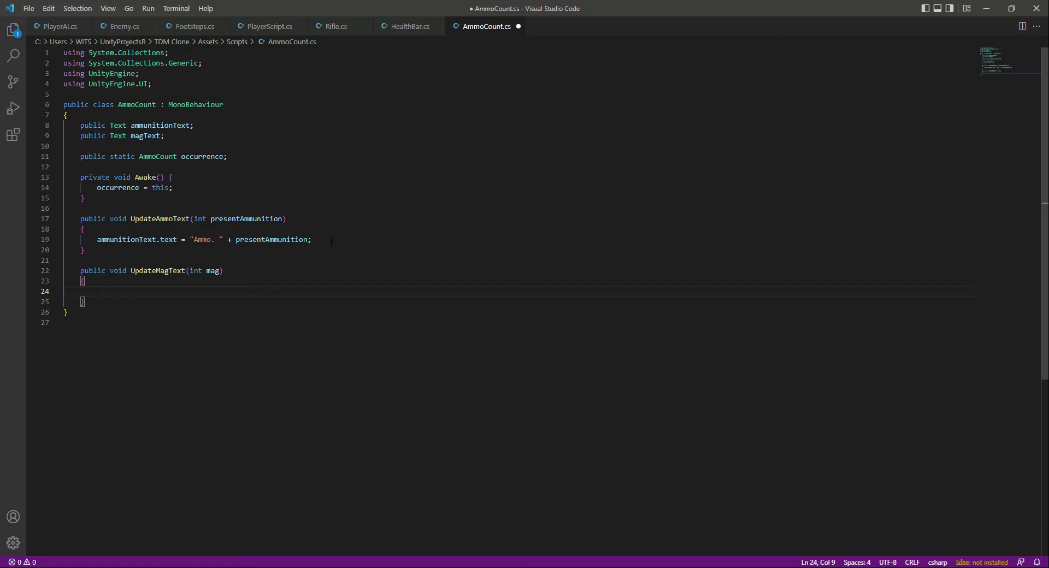
Set magText.text = "Magazines. " + mag inside UpdateMagText
text(magText.)
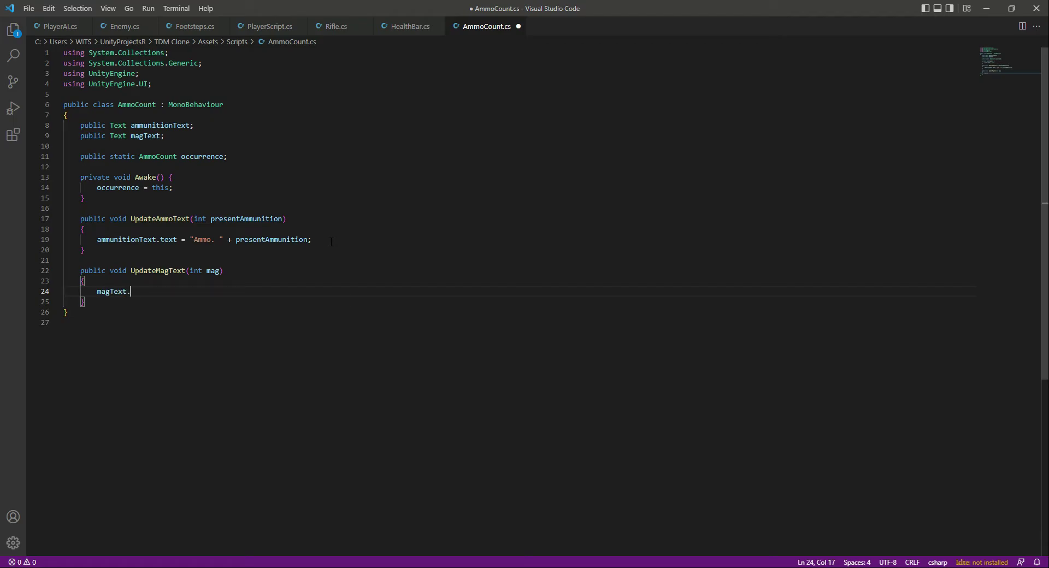
text(text =)
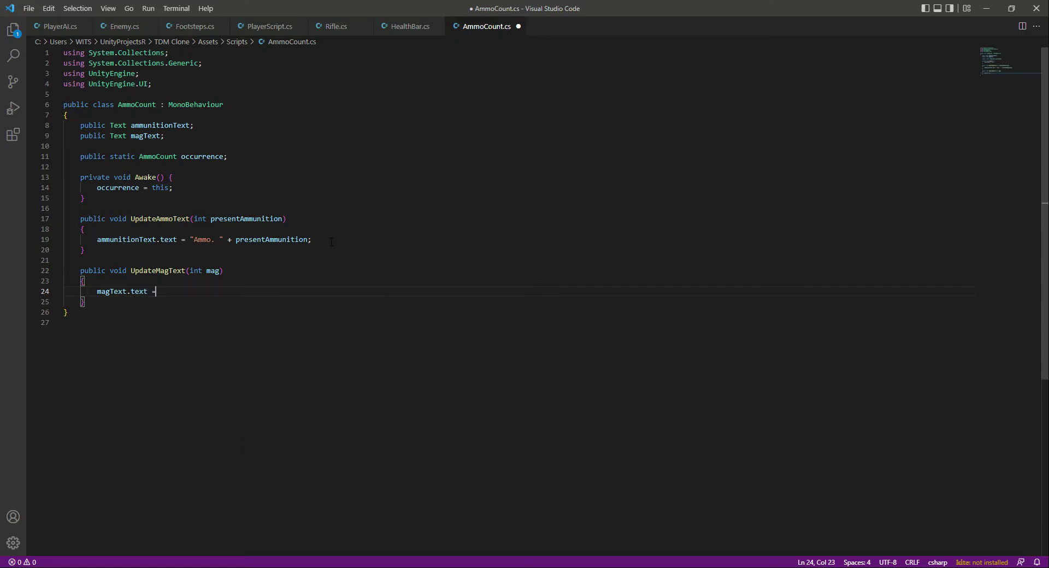
text("M)
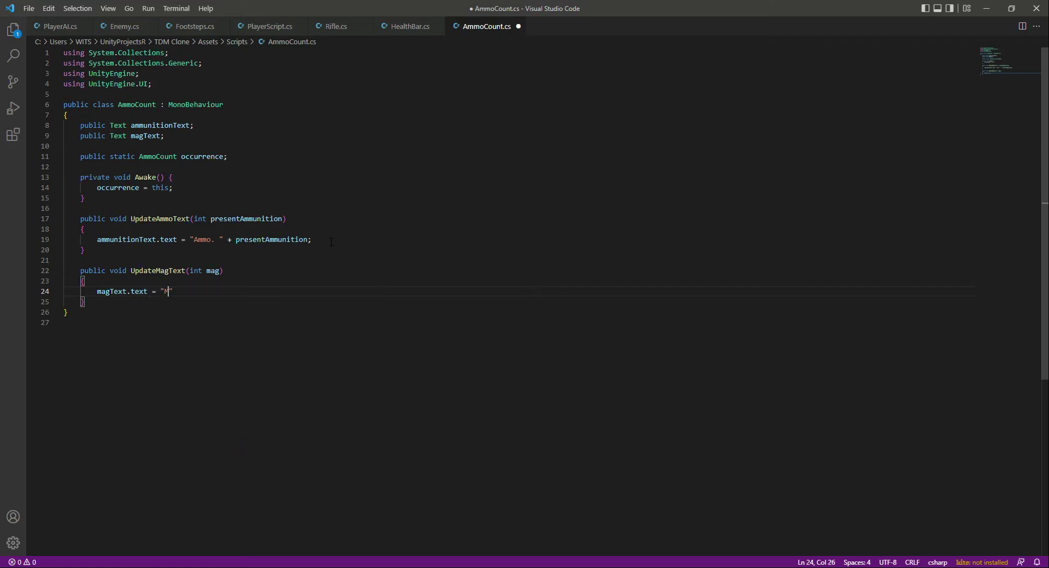
text(agzinbes)
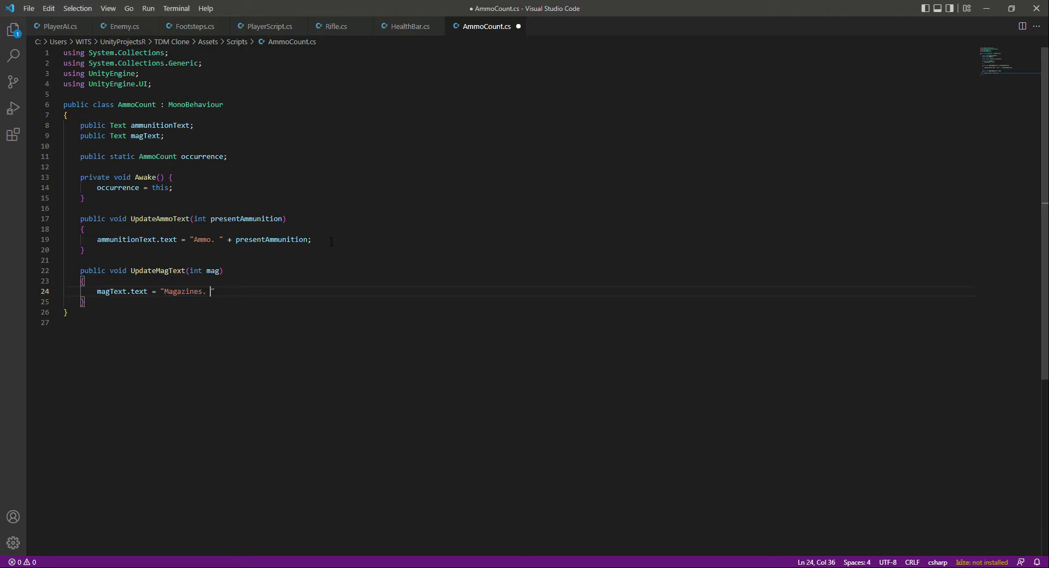
text(")
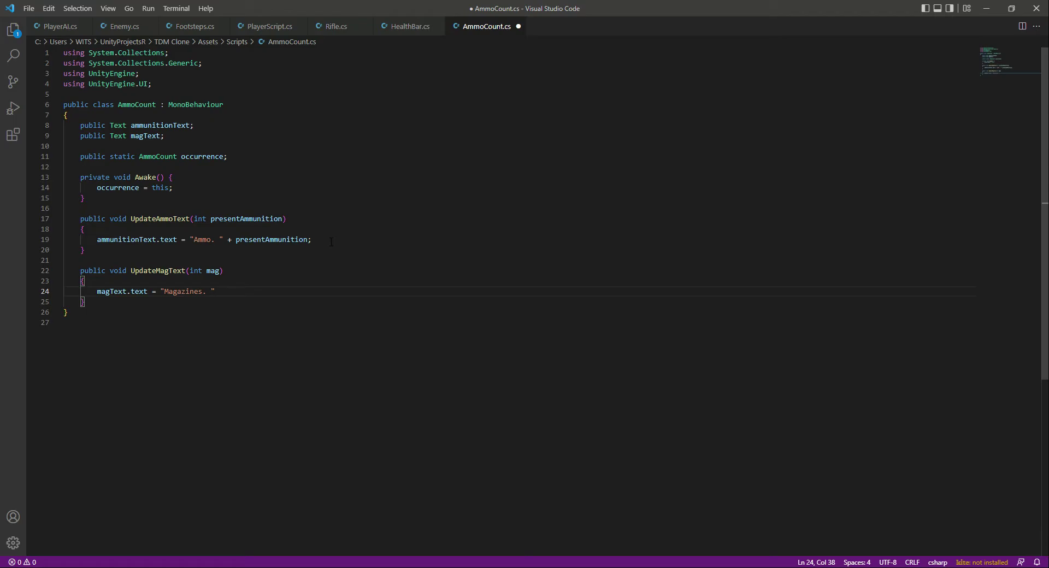
text(+ mag;)
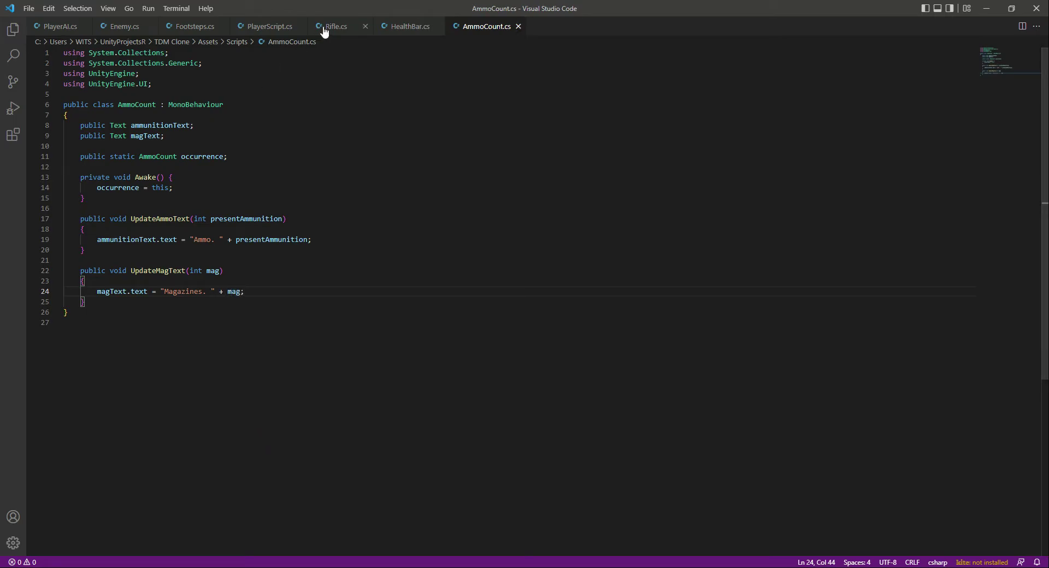
In Rifle.cs Shoot(), add '//update UI' and call AmmoCount.occurrence.UpdateAmmoText(presentAmmunition)
click(337, 26)
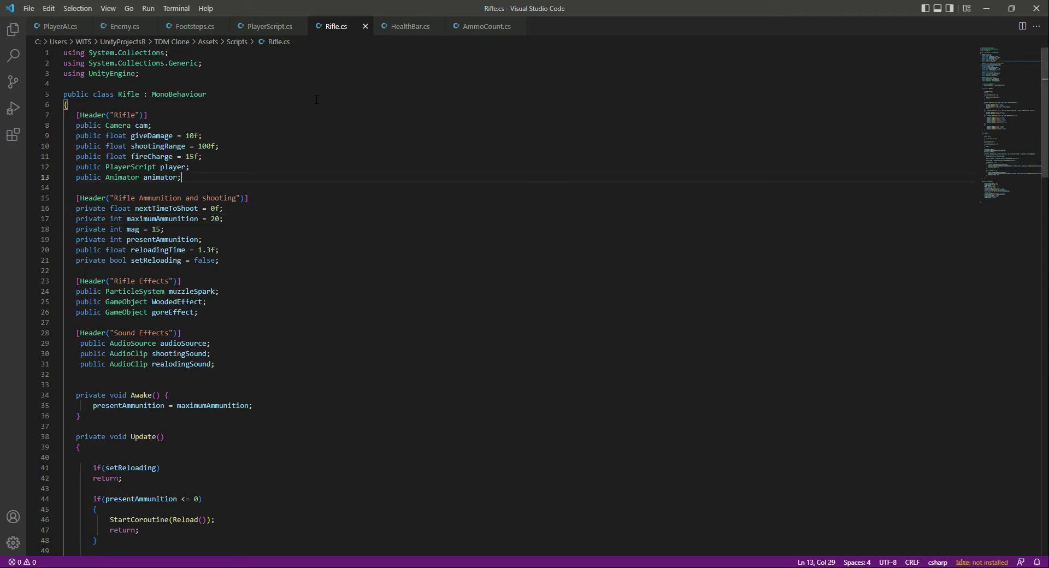
click(484, 26)
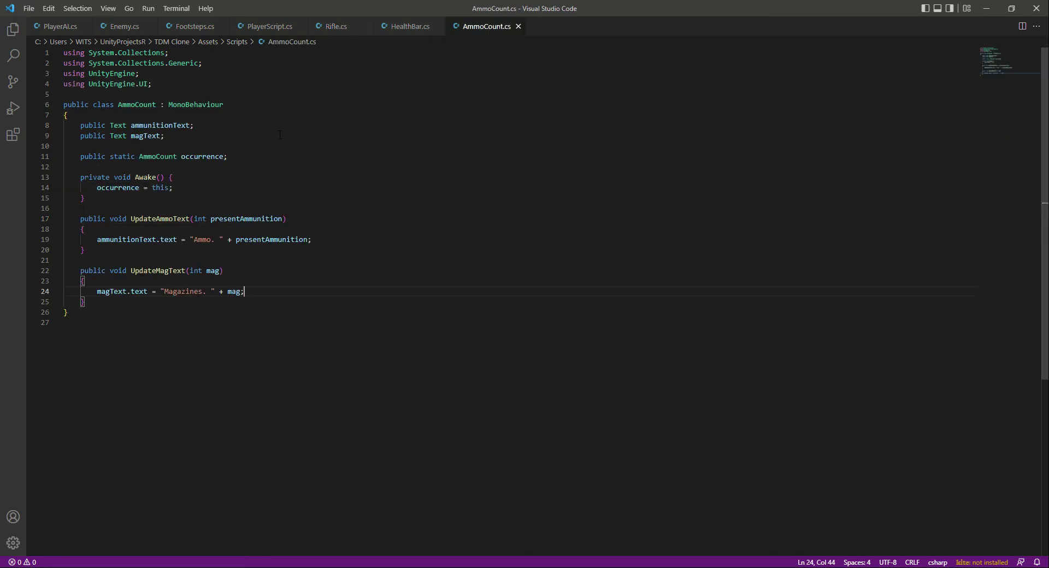
click(337, 26)
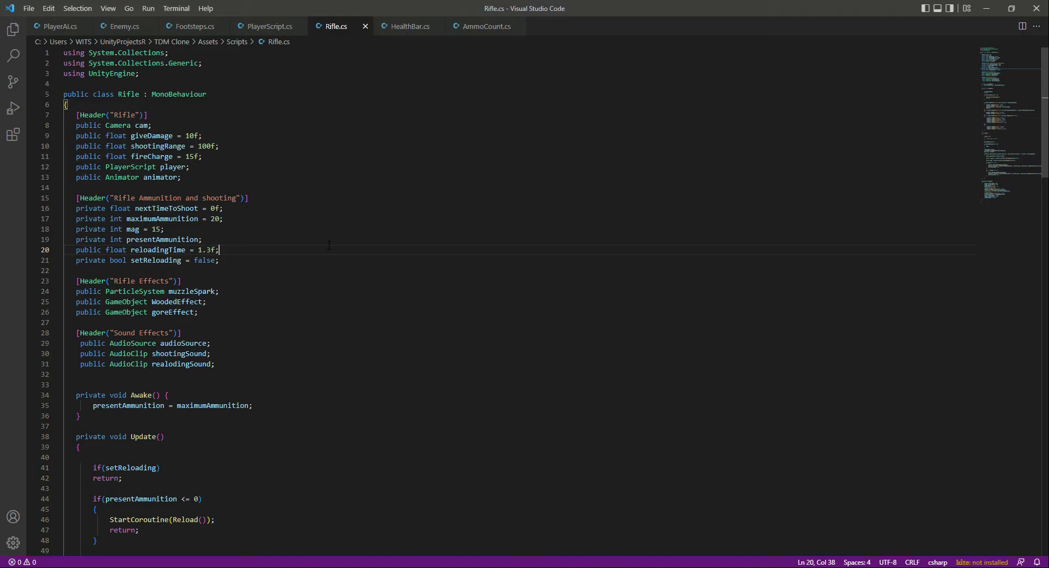
scroll(down, 3)
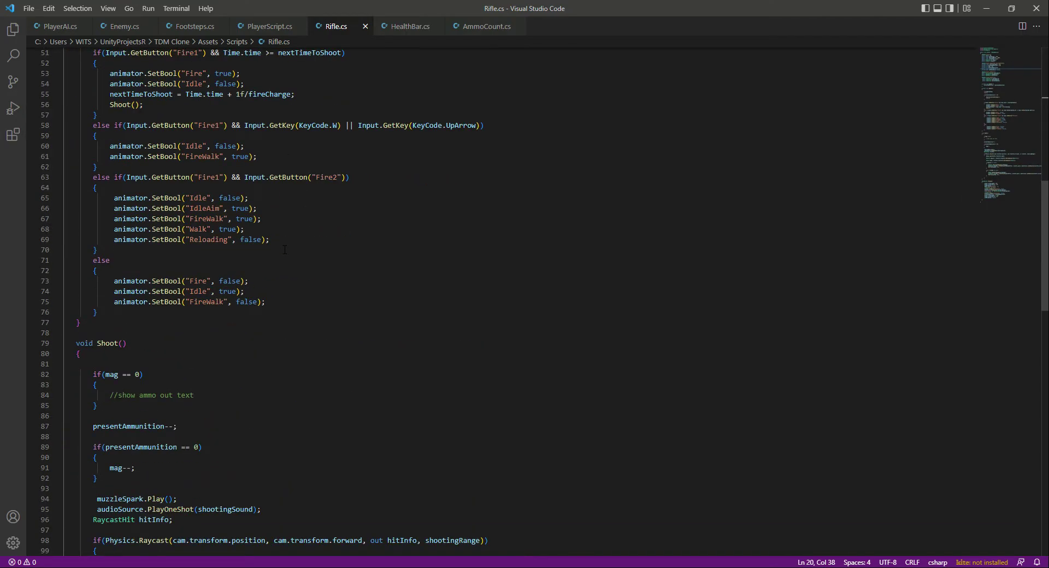
scroll(down, 3)
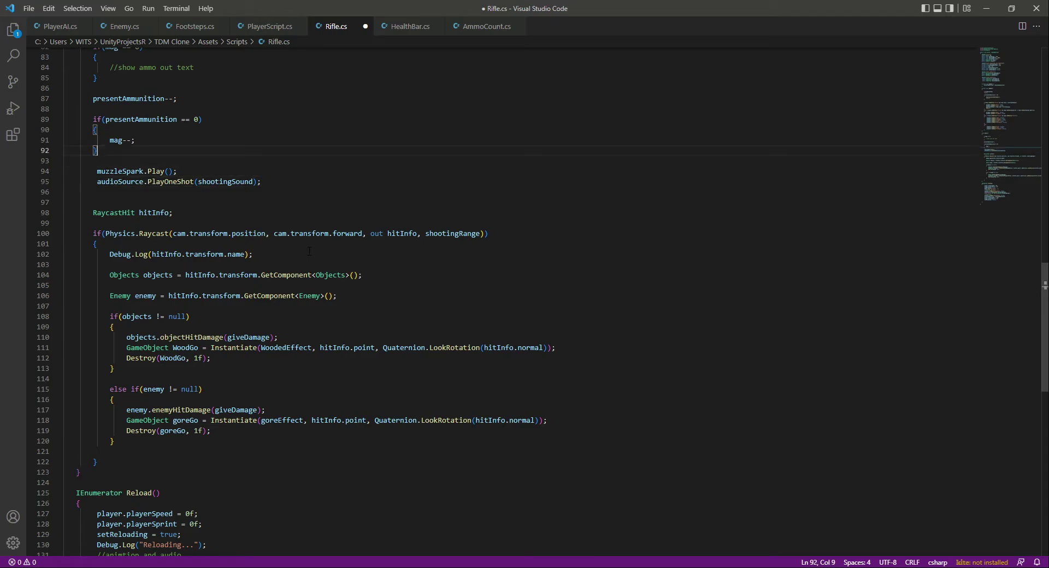
text(//)
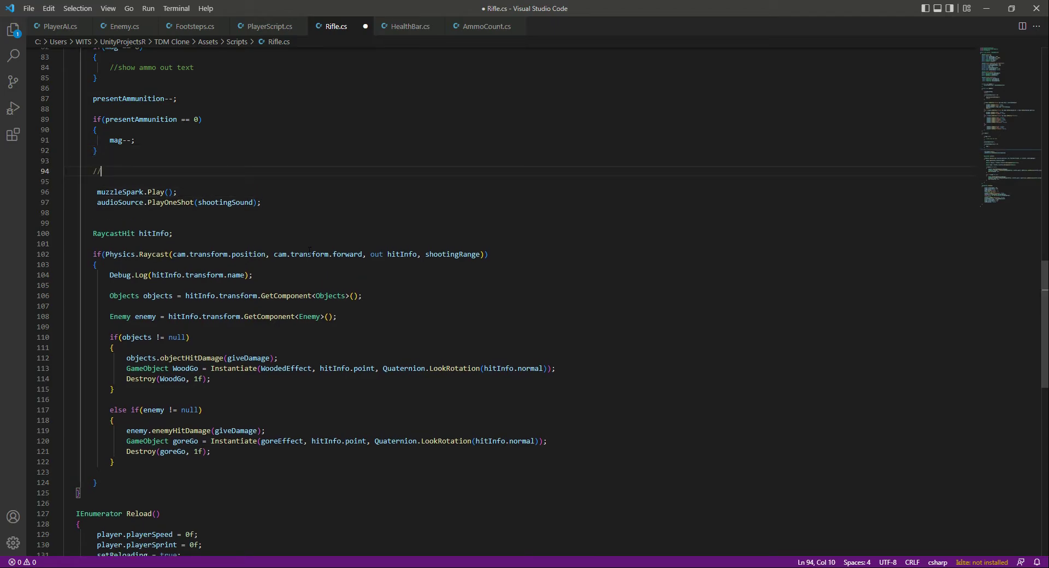
text(/update UI)
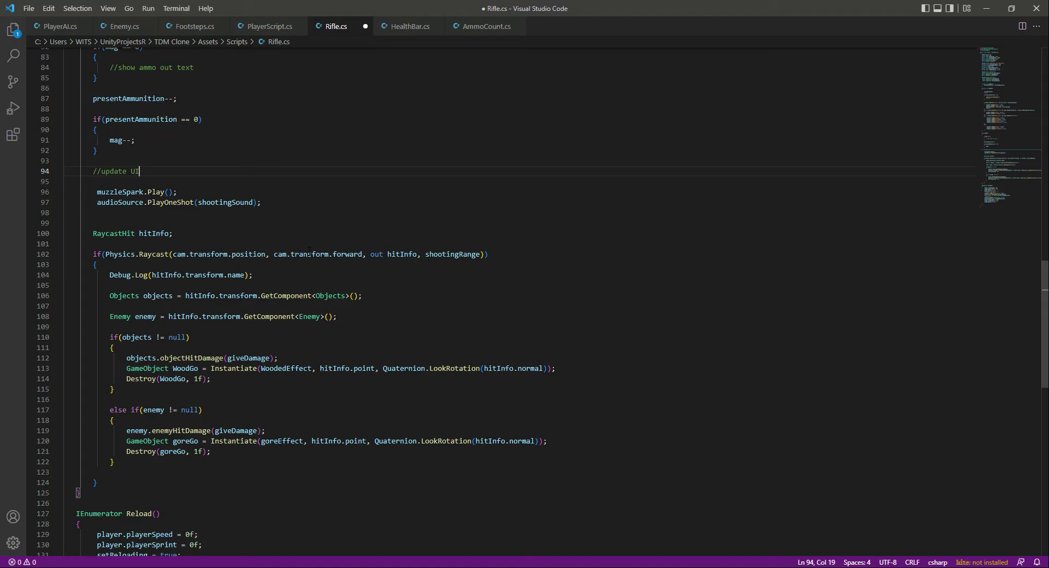
key(Enter)
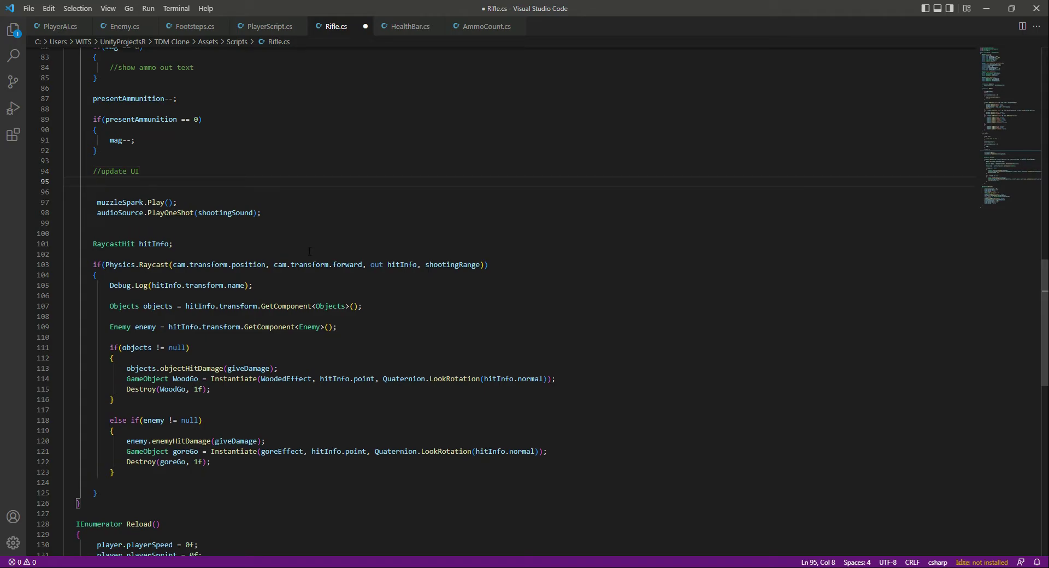
text(AmmoCount)
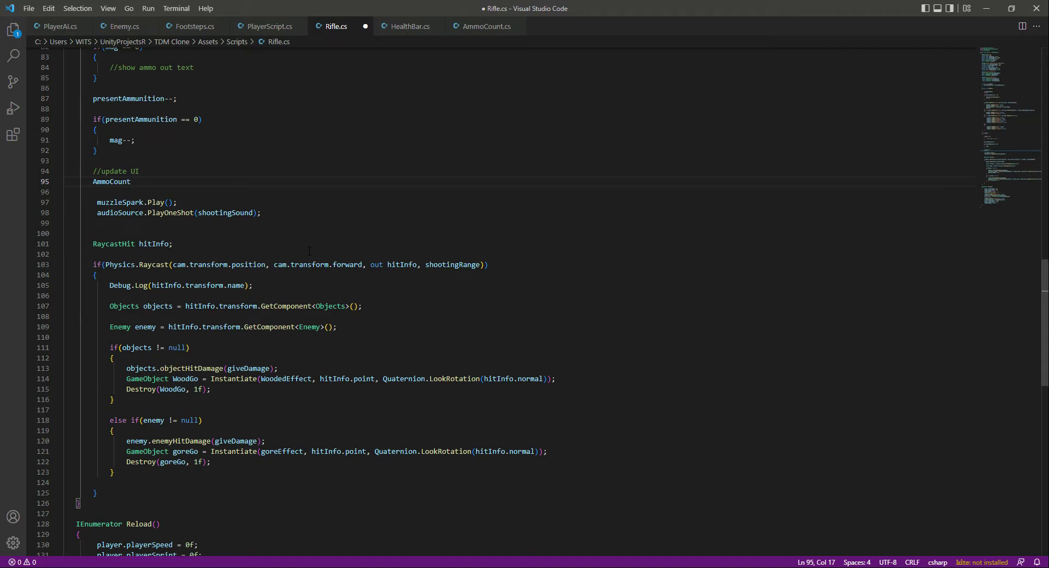
text(.occurrence)
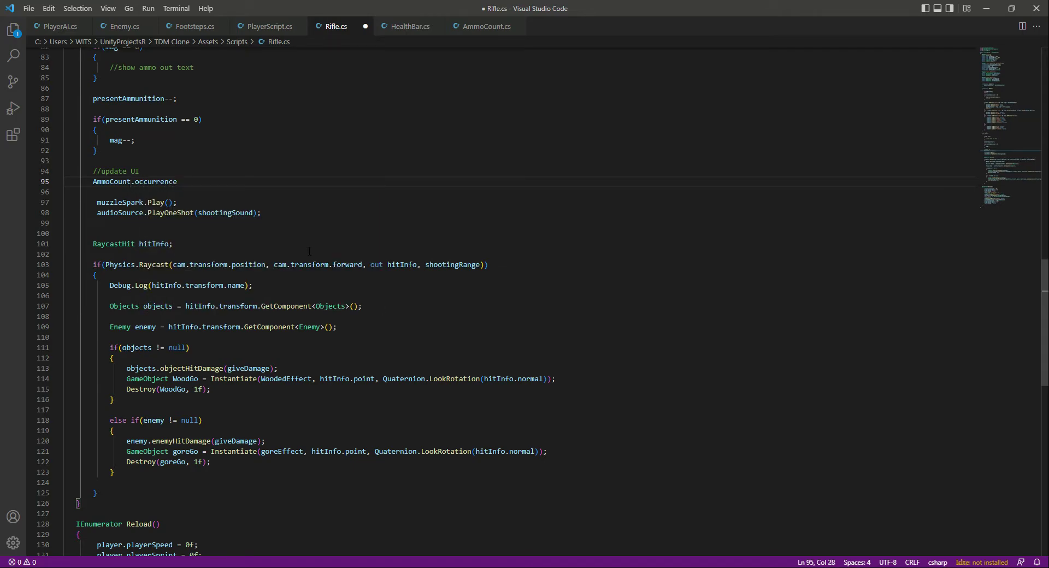
text(.UpdateAmmoText)
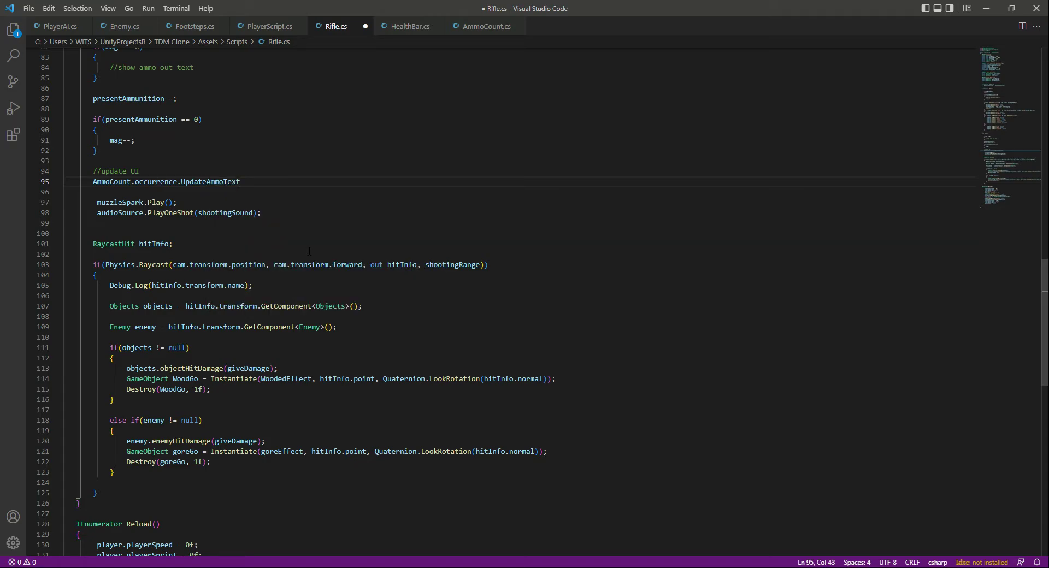
text((presentAmmunition);)
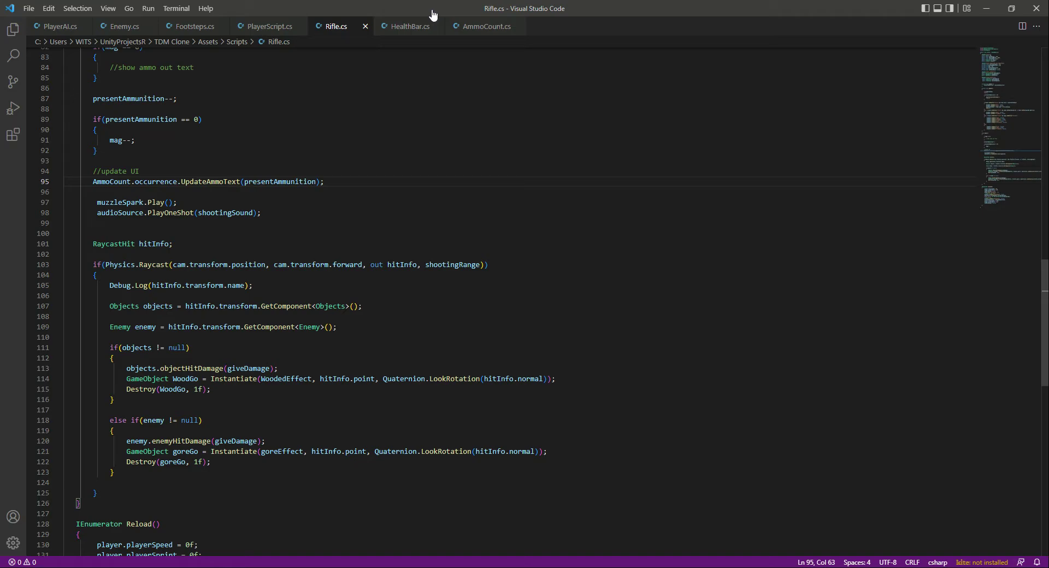
Add AmmoCount.occurrence.UpdateMagText(mag); after the ammo call and save Rifle.cs
click(487, 27)
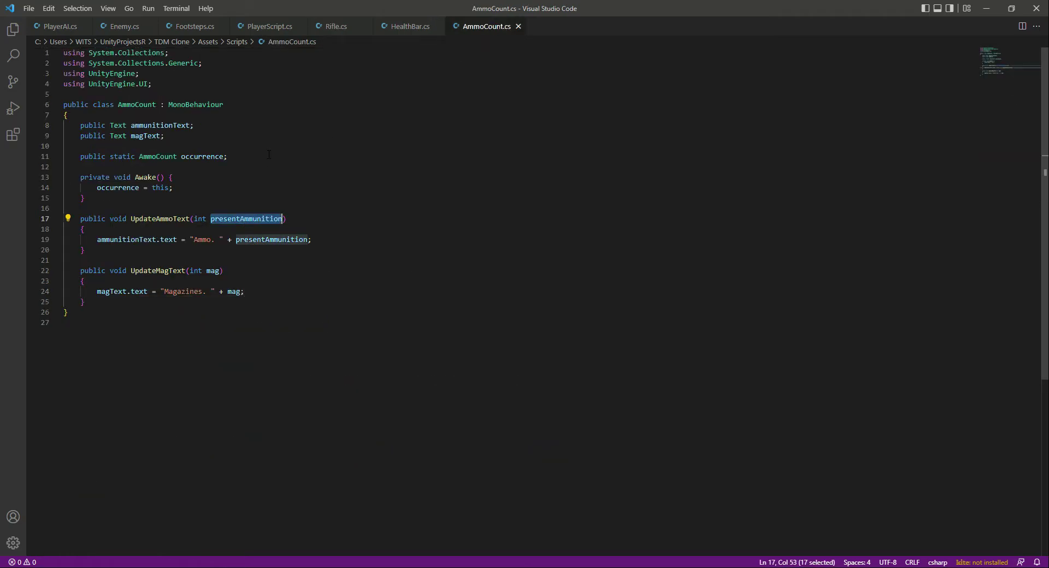
click(335, 26)
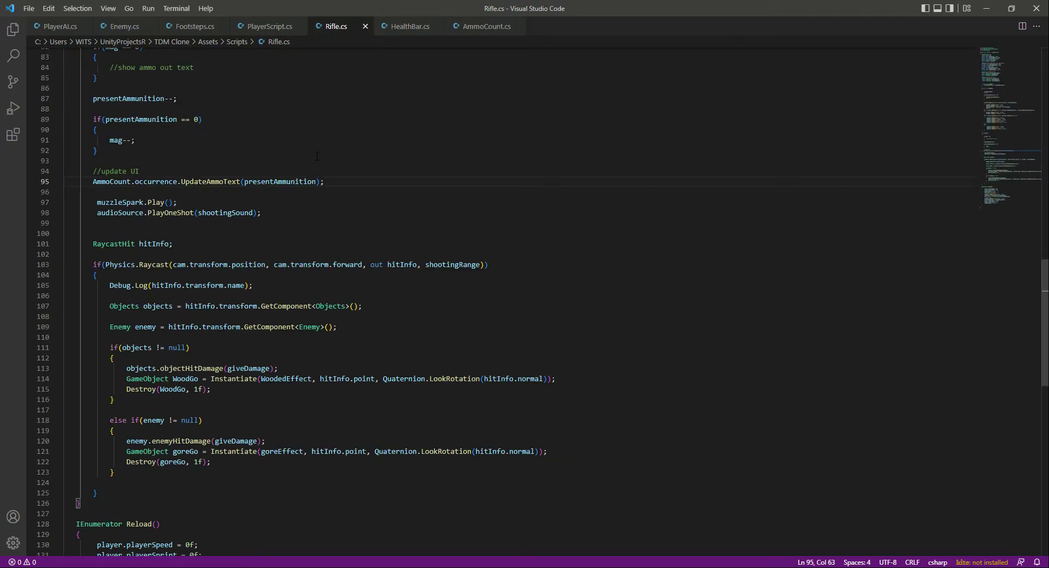
text(A)
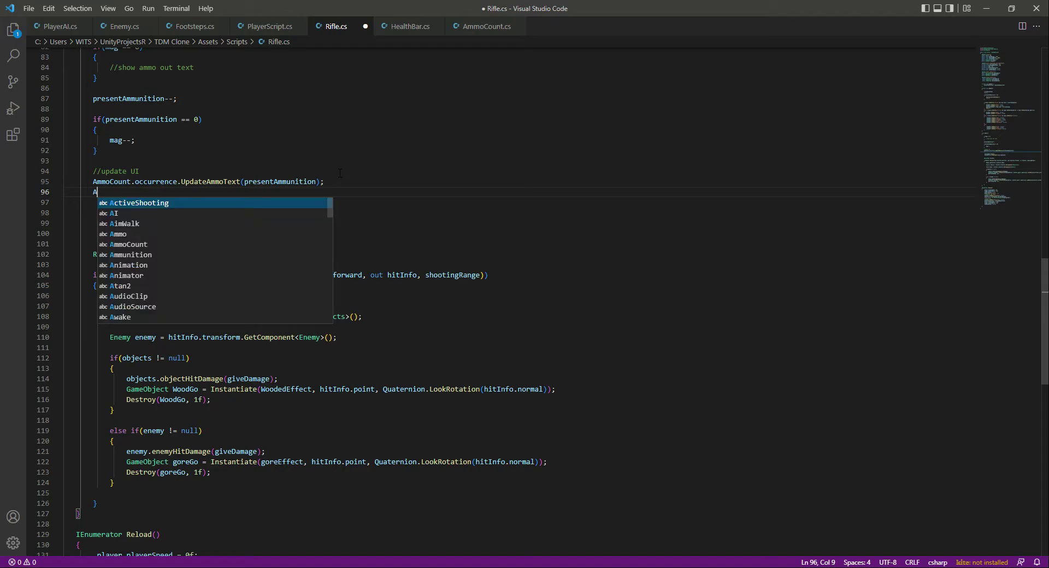
text(AmmoCount)
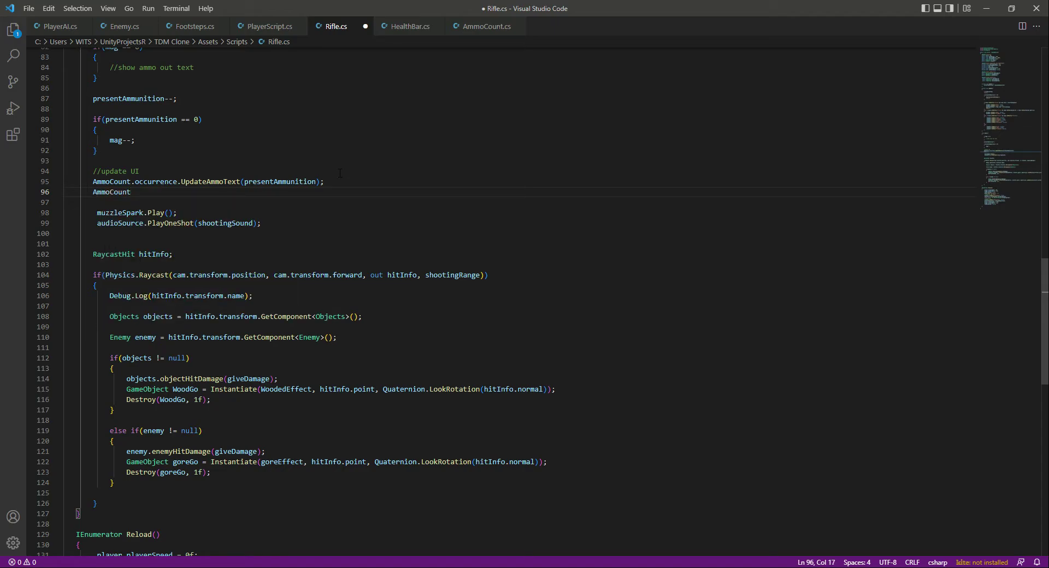
text(.occurrence.)
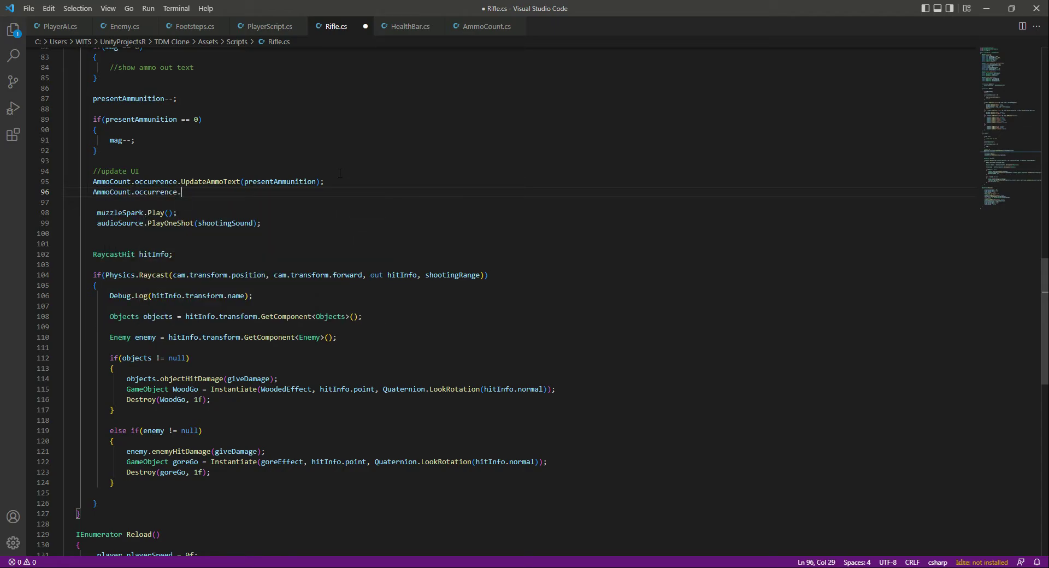
text(UpdateMagText)
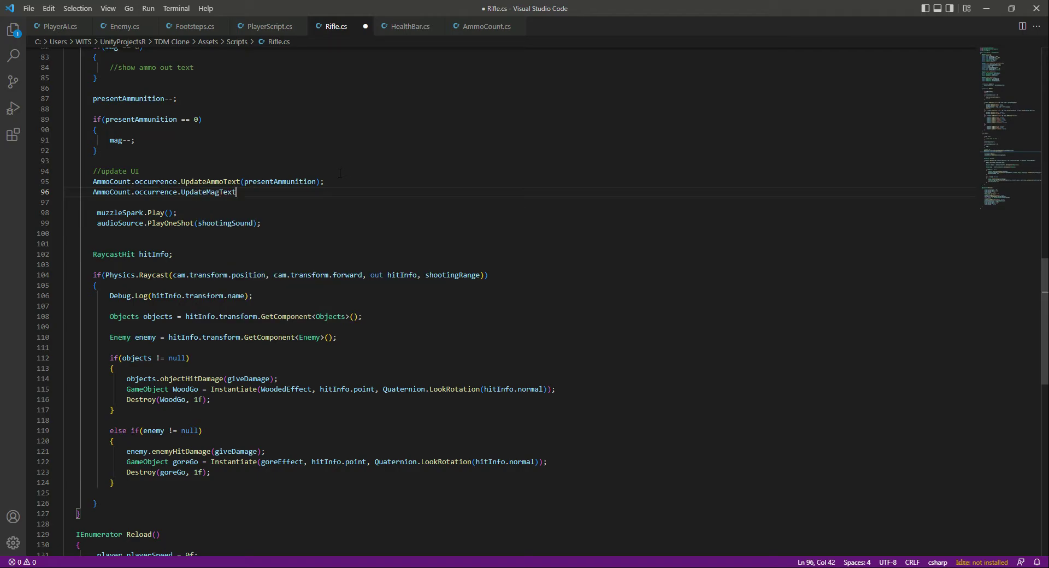
text((mag);)
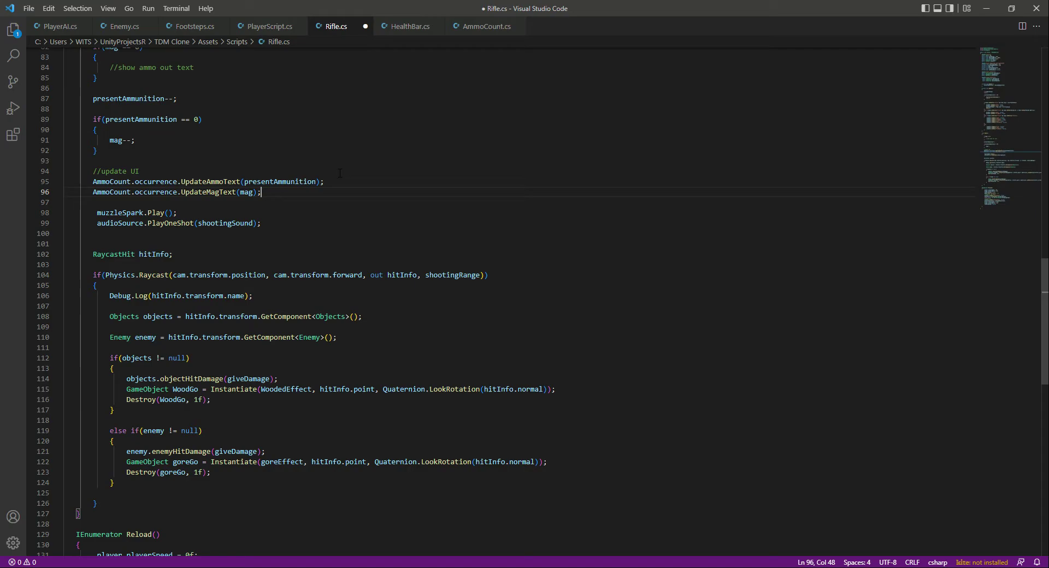
key(Ctrl+s)
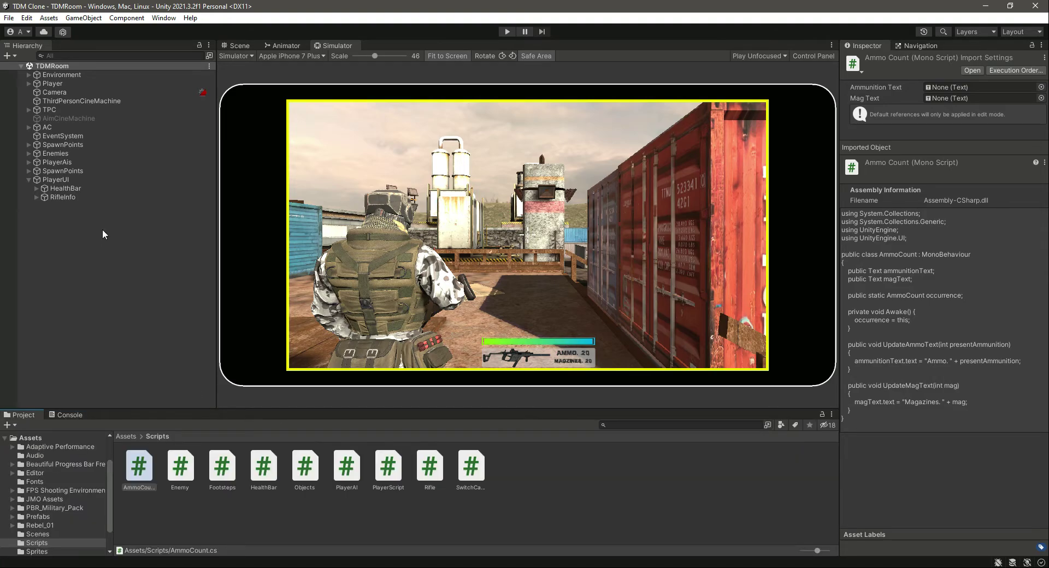
mouse_move(89, 444)
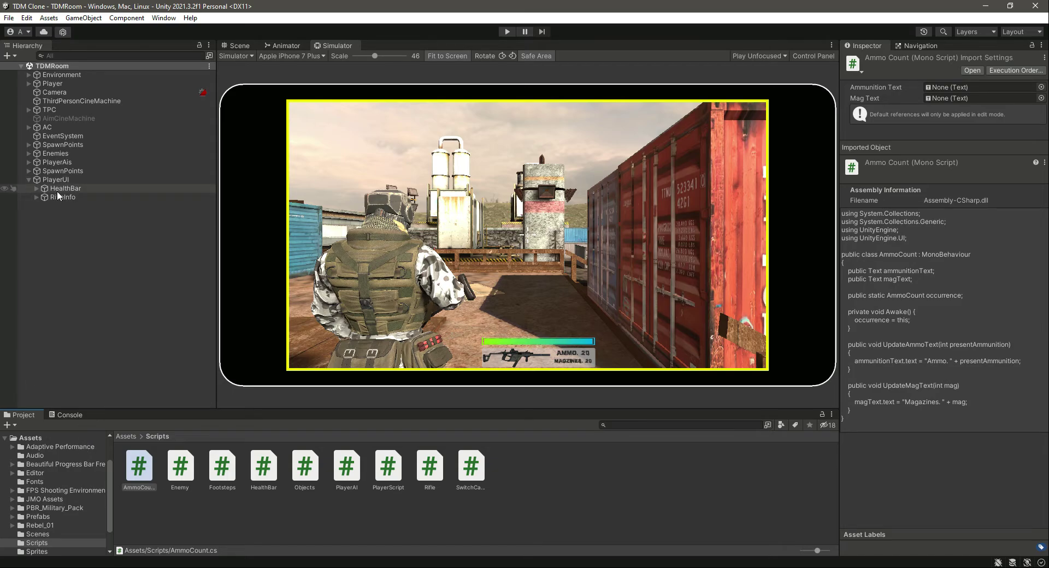
Select RifleInfo to verify Ammo Count's AmmoText and MagText links, then reach the Player's gun
click(62, 197)
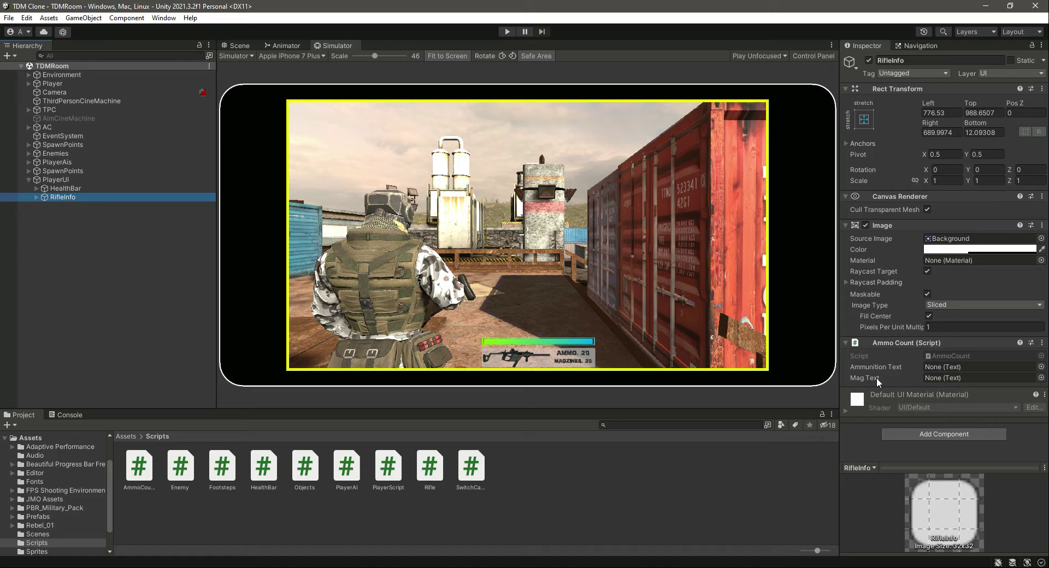
click(36, 197)
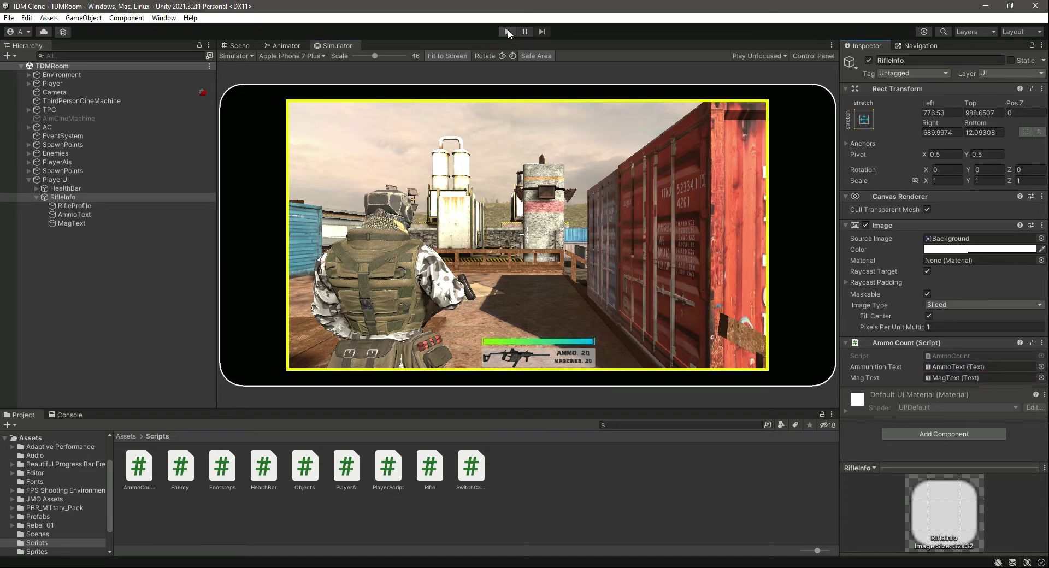
click(88, 171)
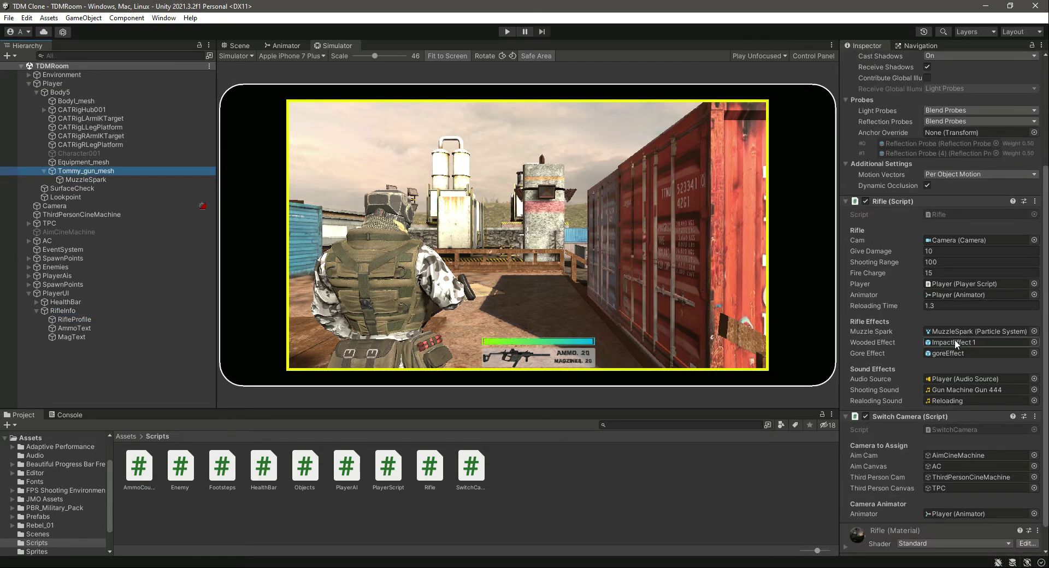
Review Tommy_gun_mesh's Rifle script and collapse the Player and PlayerUI foldouts
click(86, 171)
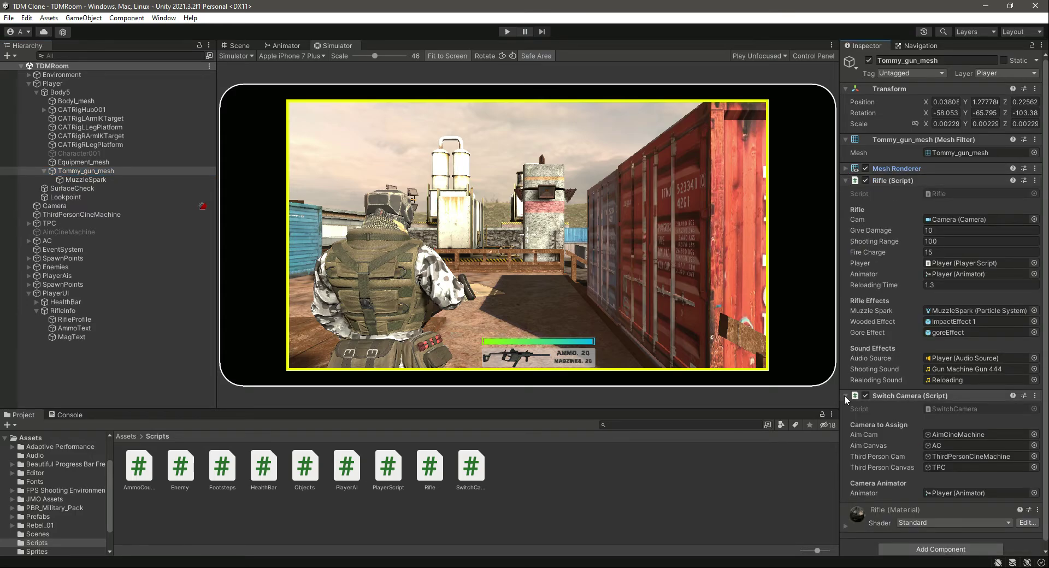
click(846, 396)
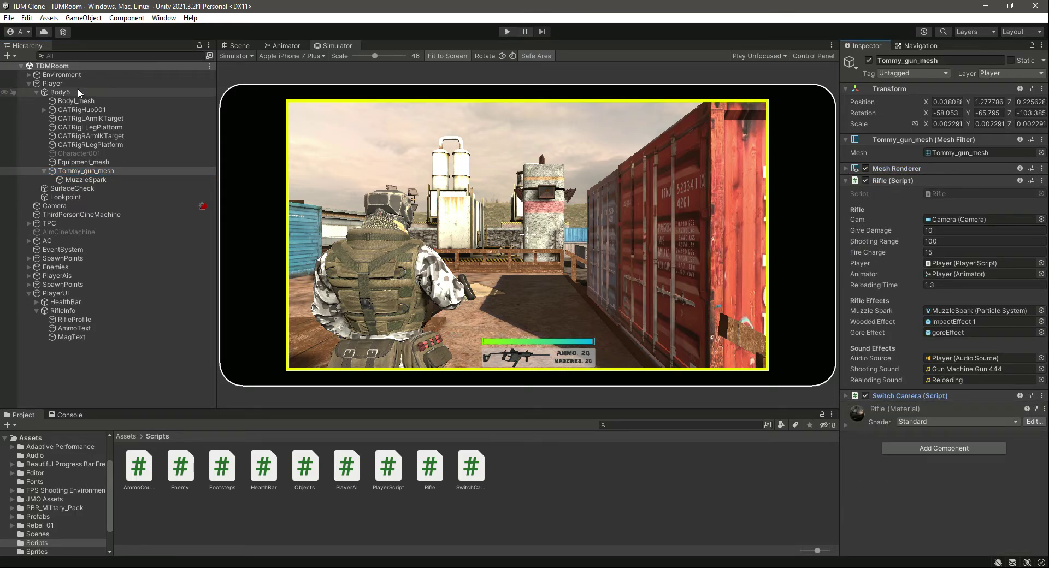
click(28, 83)
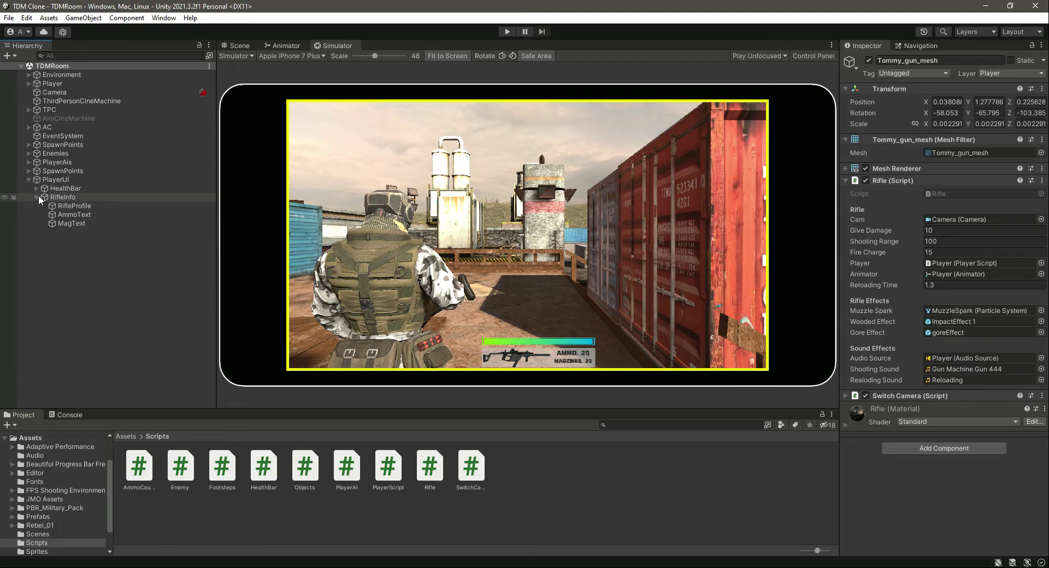
click(507, 31)
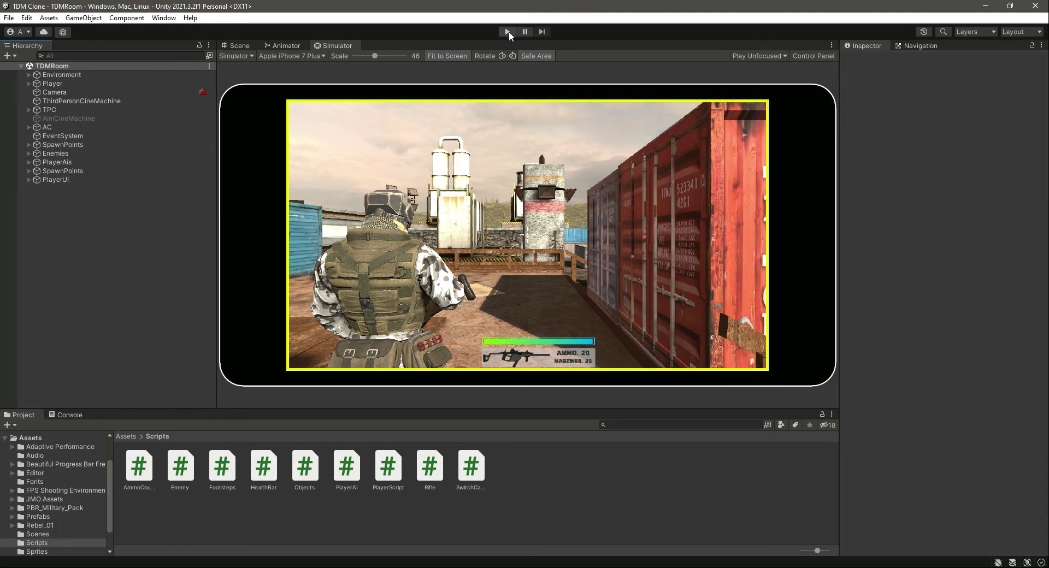
click(234, 56)
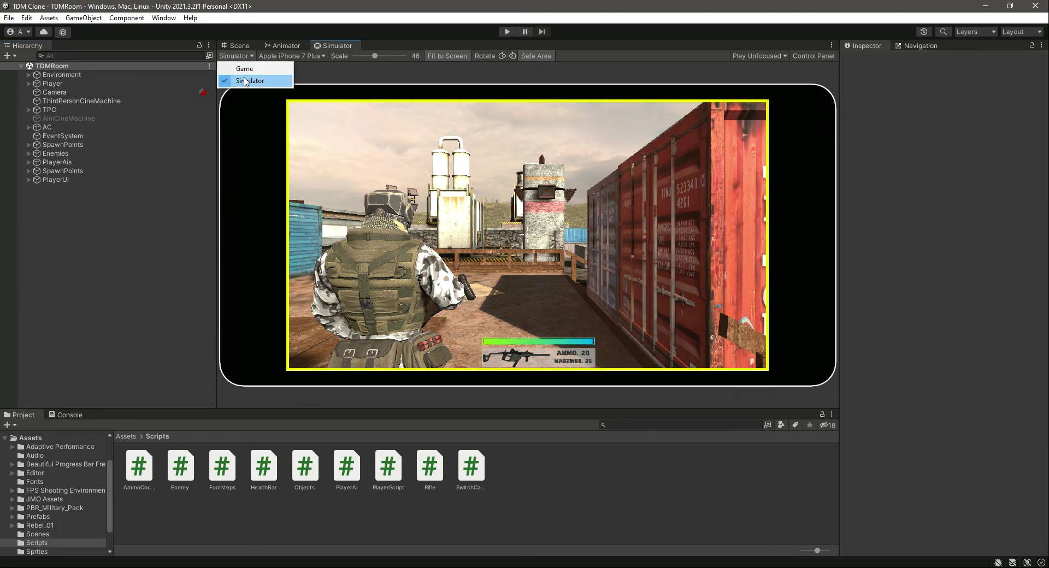
click(245, 69)
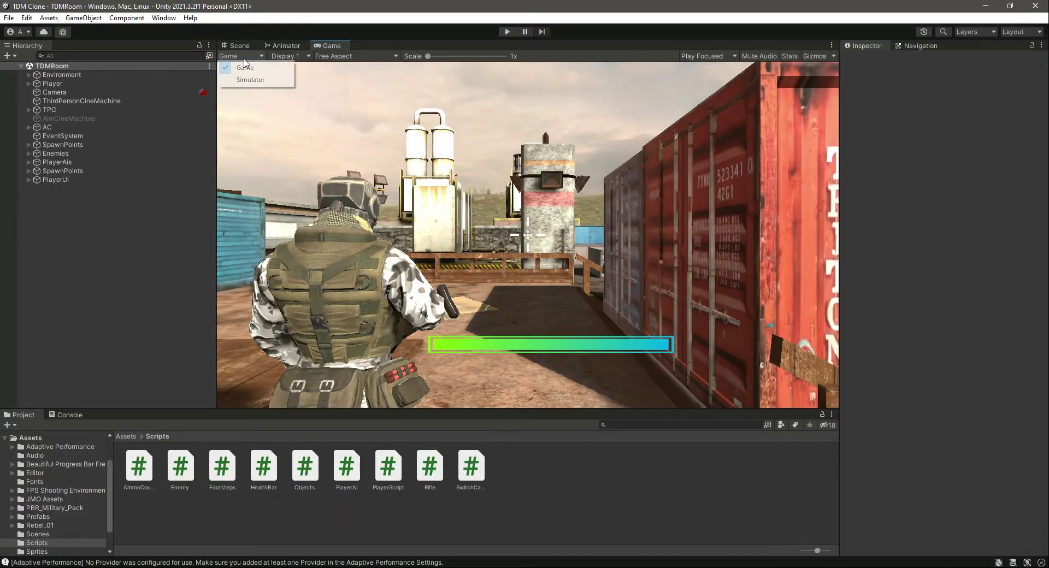
click(250, 79)
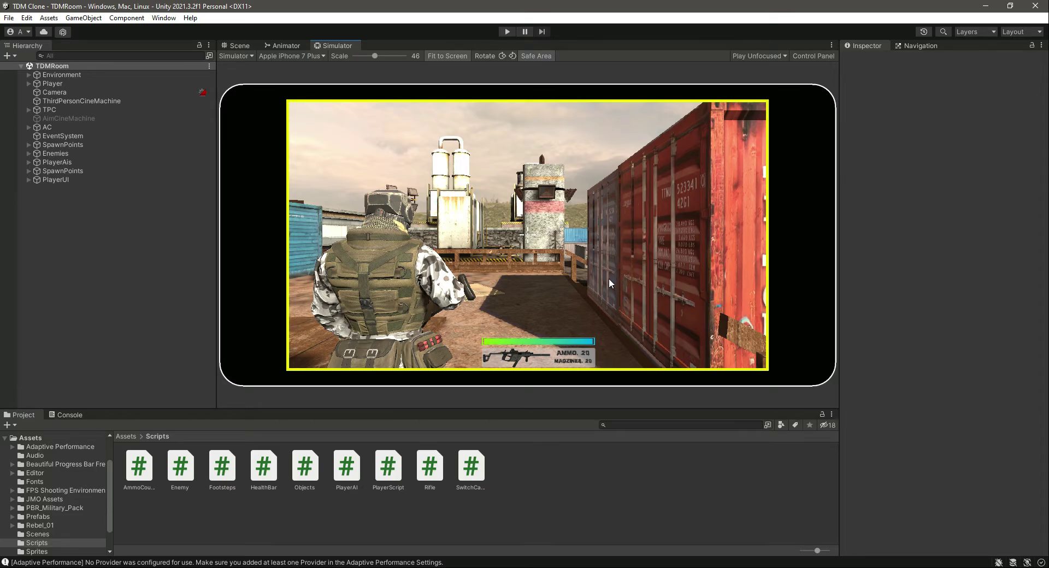
click(334, 46)
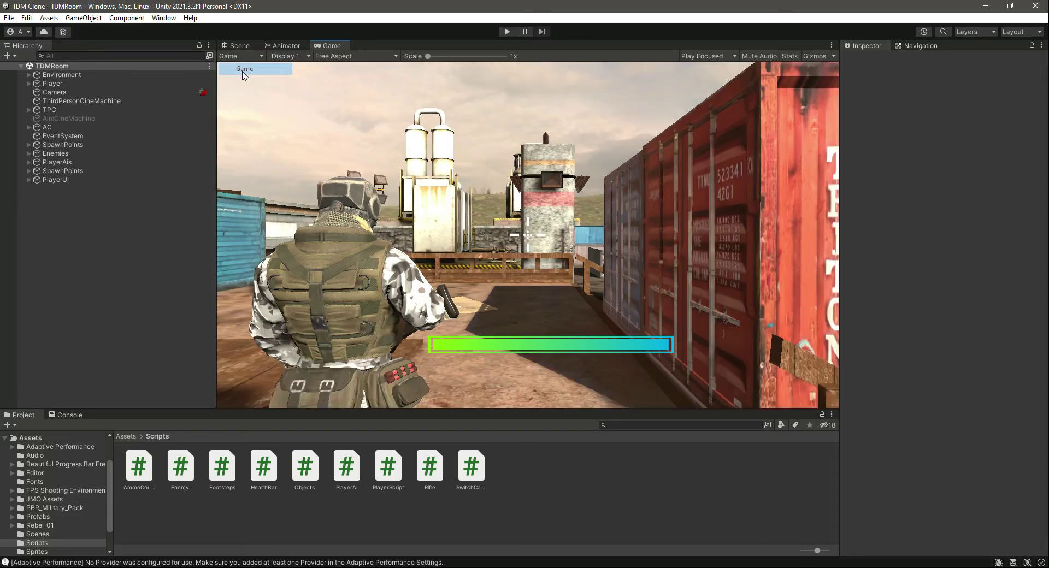
click(29, 180)
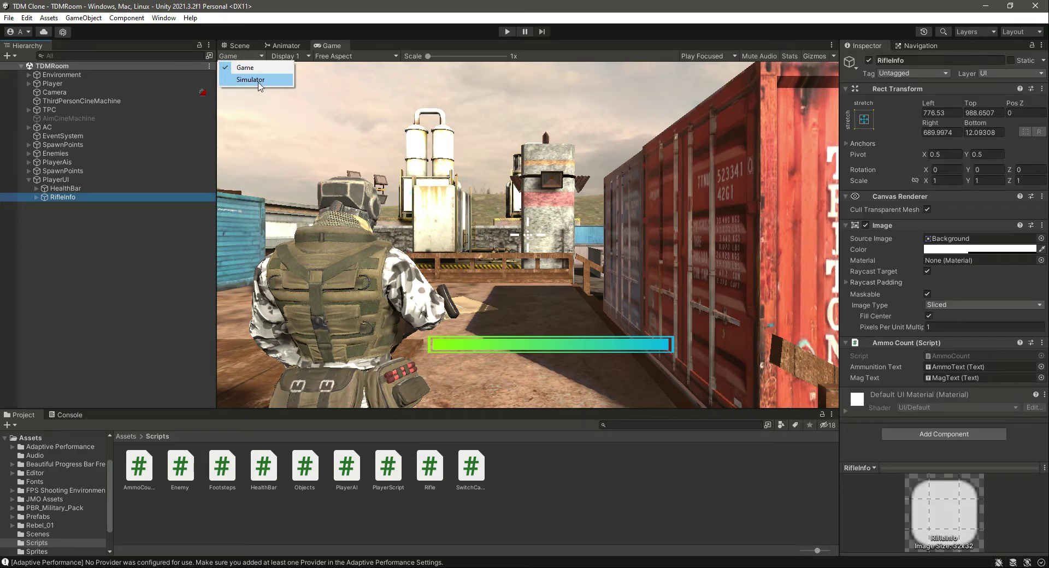
click(256, 80)
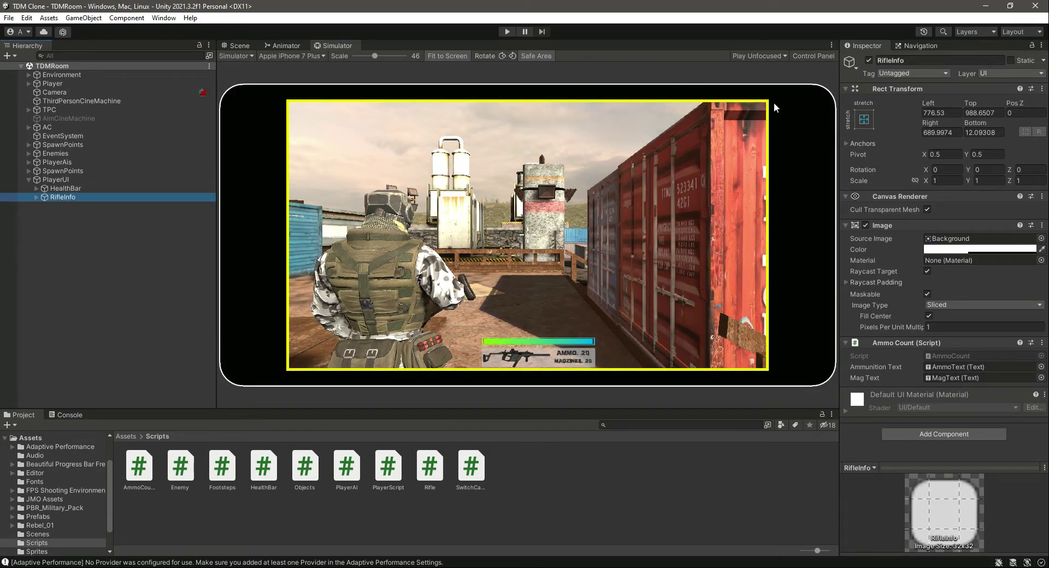
Anchor RifleInfo bottom-centre, shift it to Pos X 43.2 and check it in the simulator preview
click(864, 119)
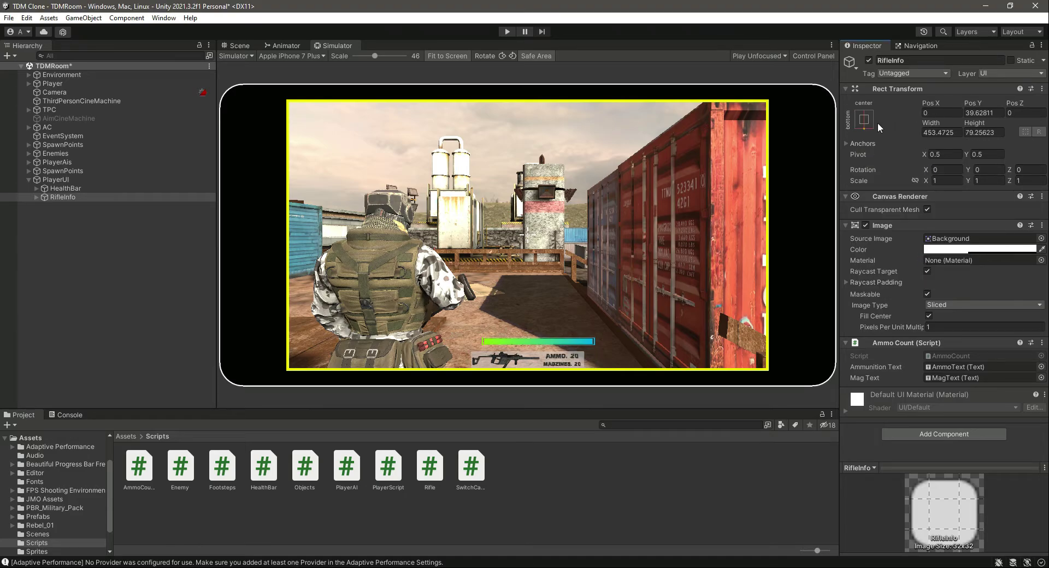
mouse_move(300, 41)
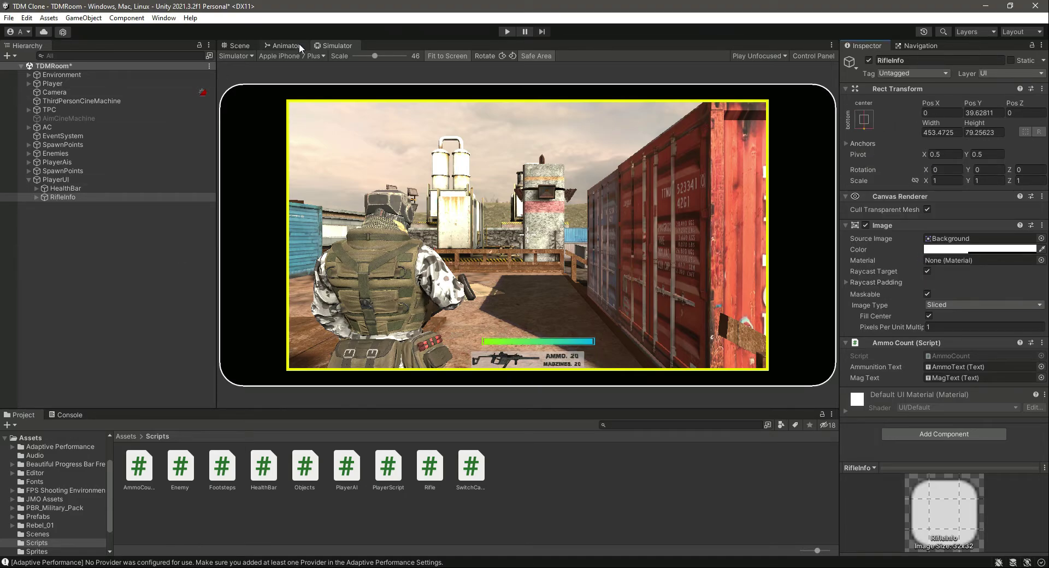
click(337, 46)
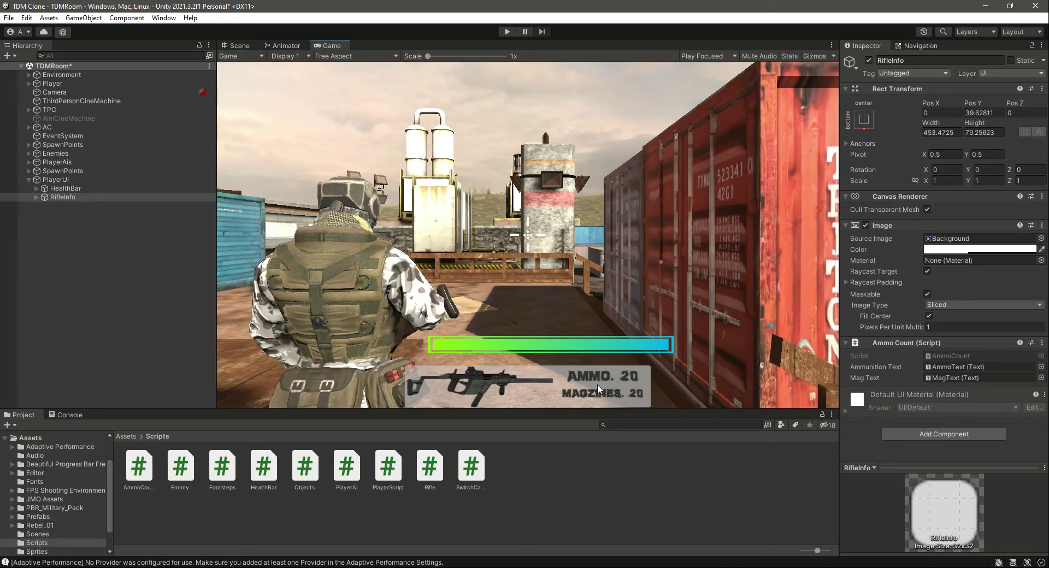
click(330, 46)
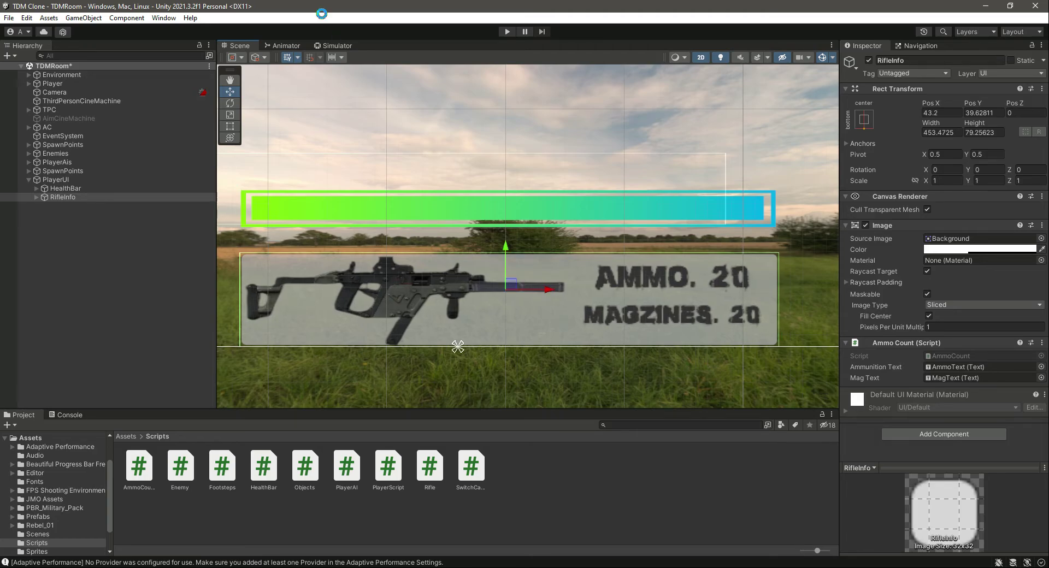
click(335, 46)
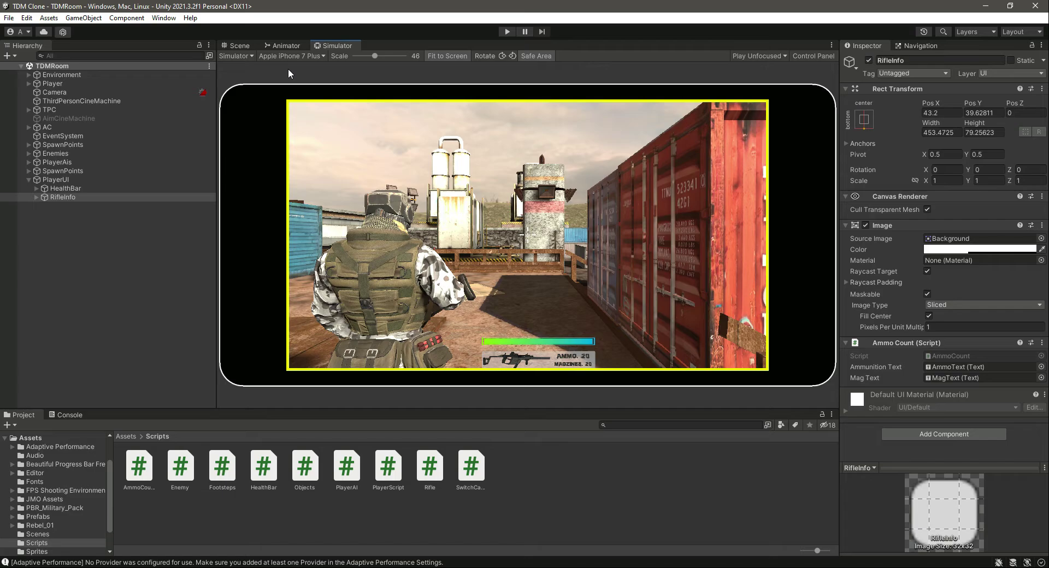
Maximize the Game view and play-test firing the rifle to watch the ammo counters drop
click(335, 46)
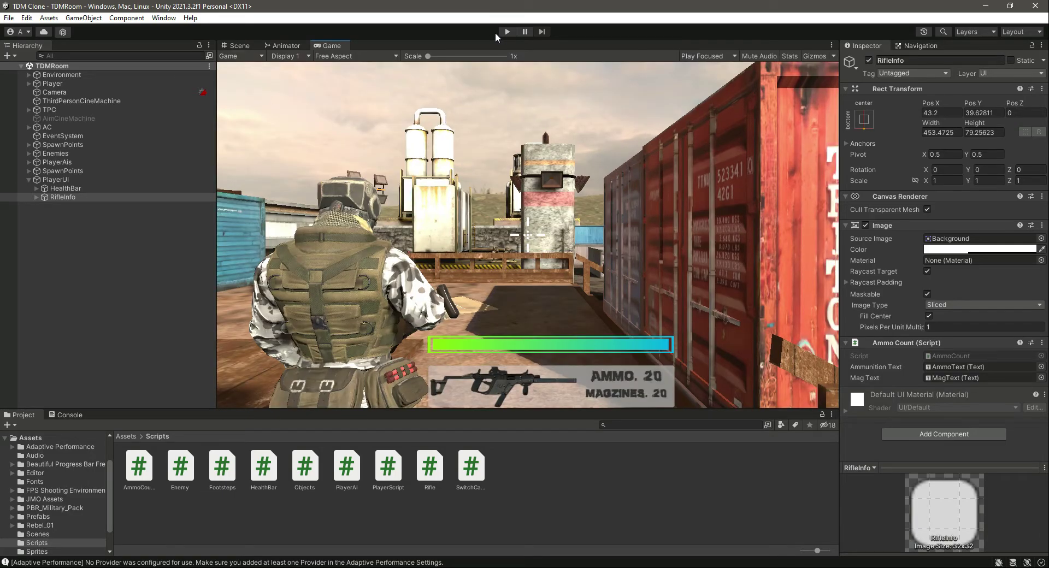
click(833, 44)
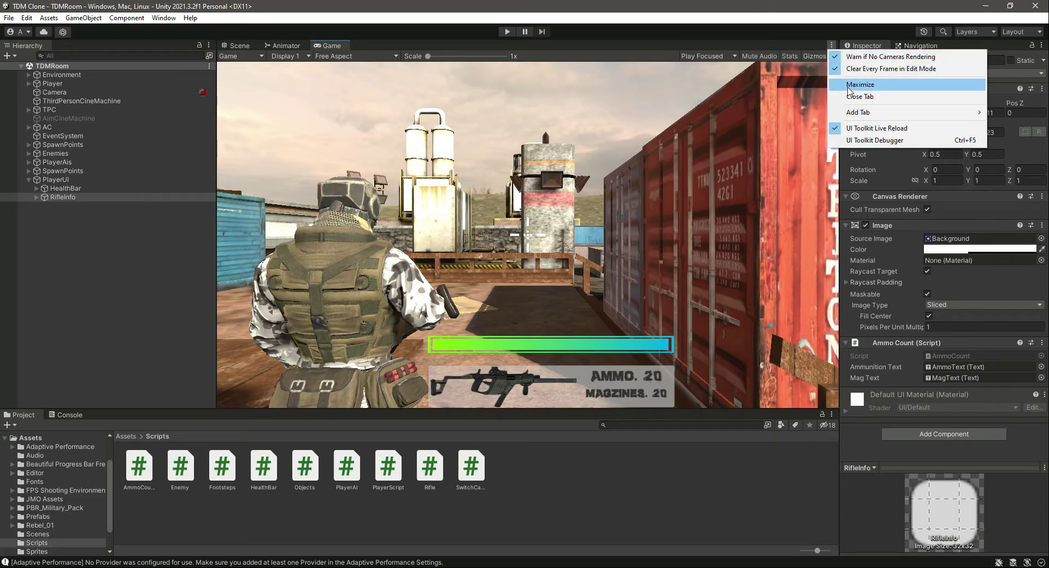
click(859, 84)
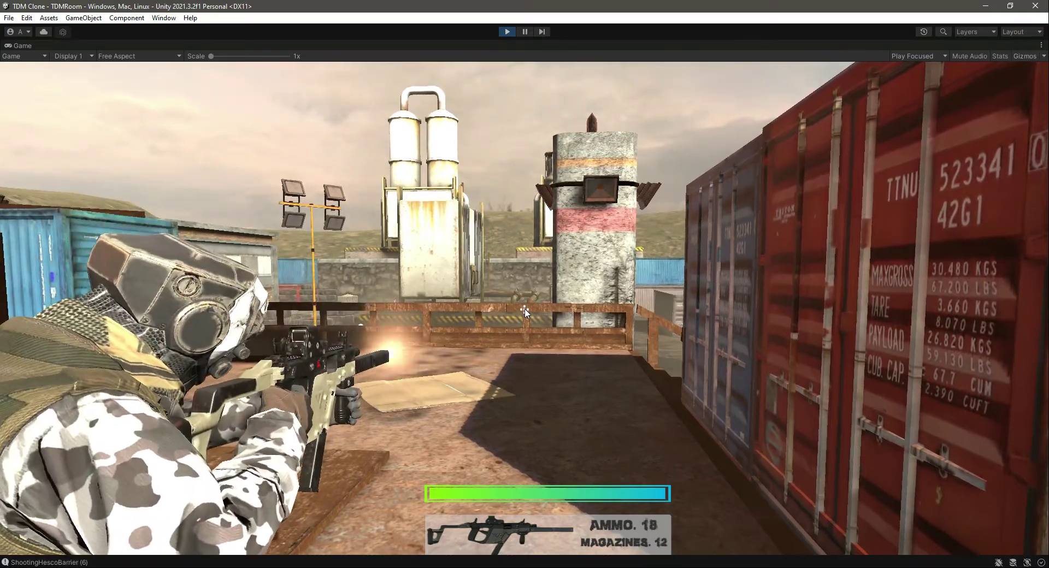
click(526, 314)
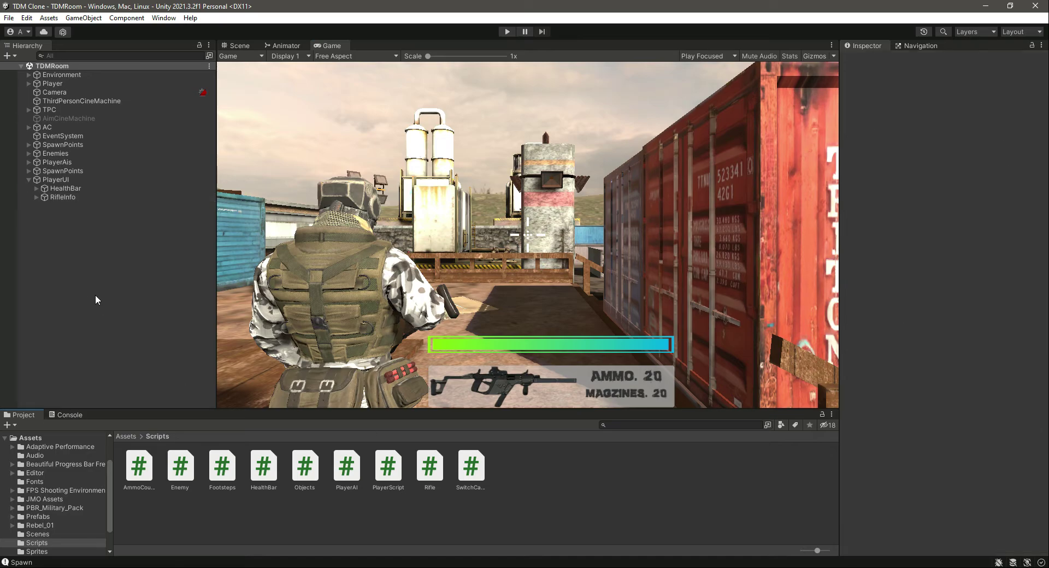
Collapse the PlayerUI object's children in the Hierarchy
click(28, 179)
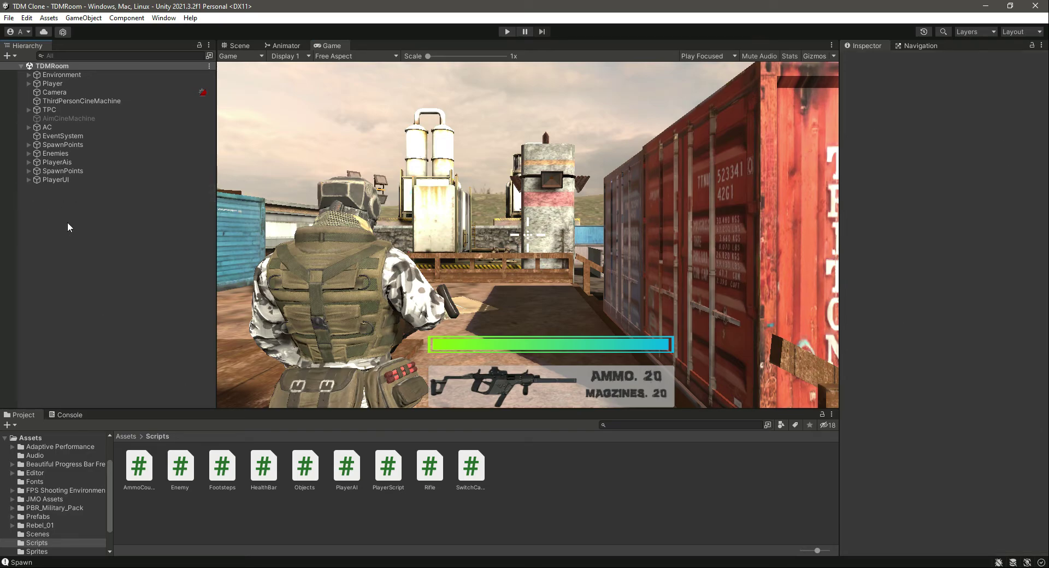
mouse_move(13, 423)
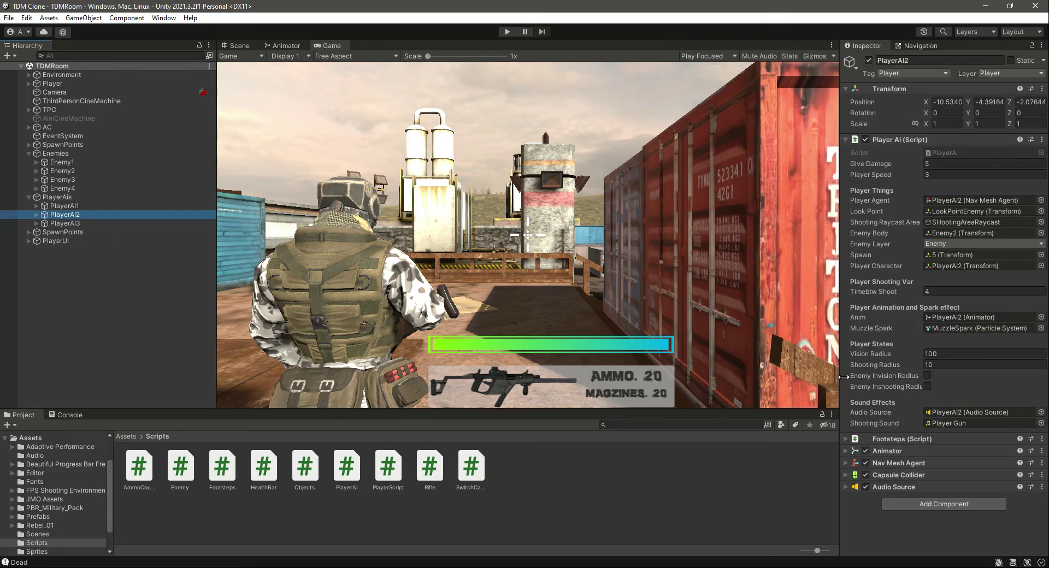
mouse_move(691, 307)
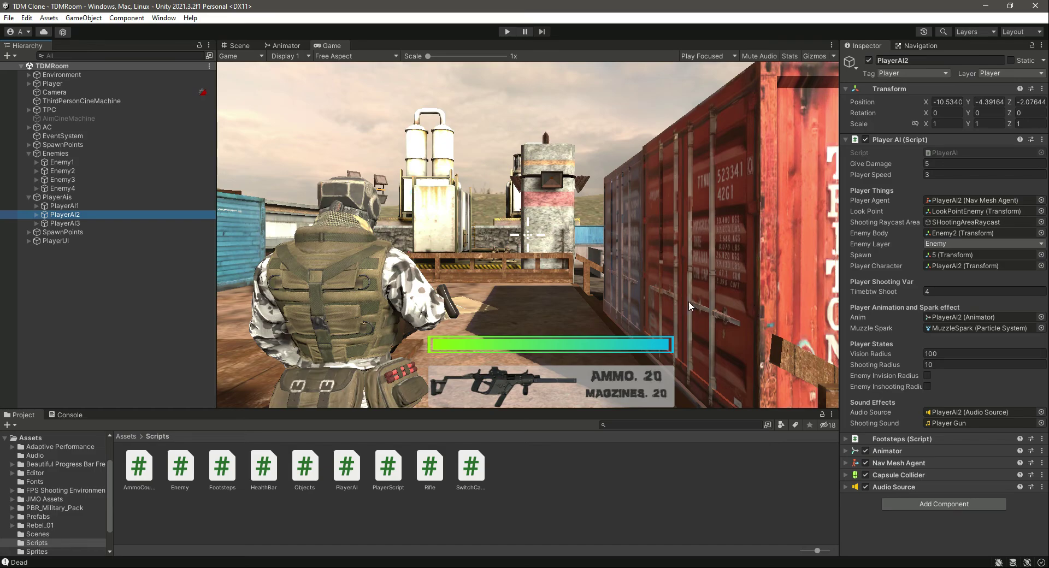